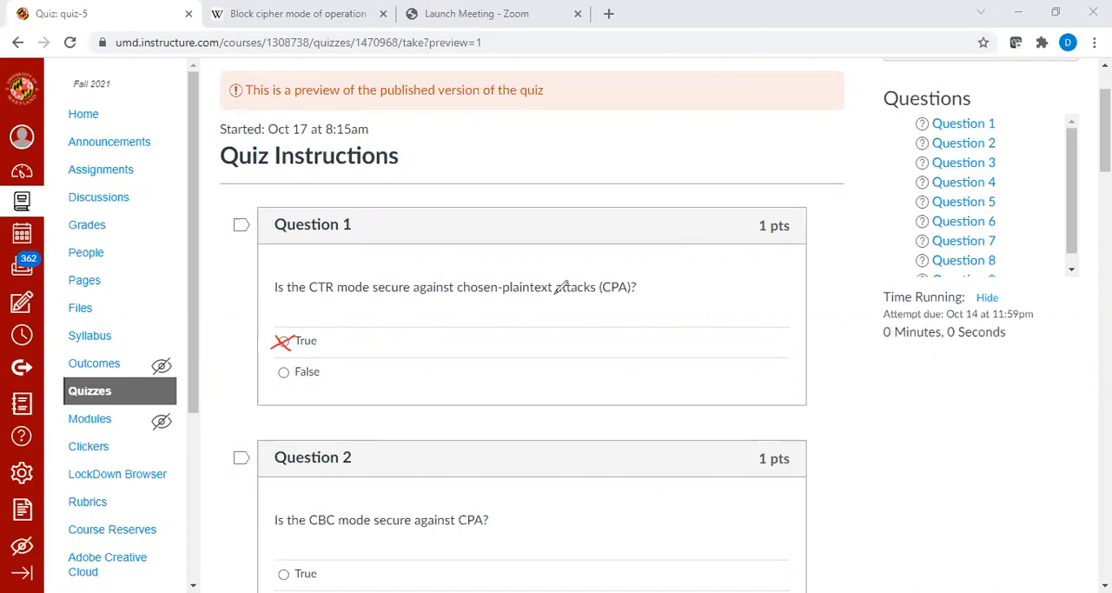
{"action": "mouse_move", "coordinate": [641, 308]}
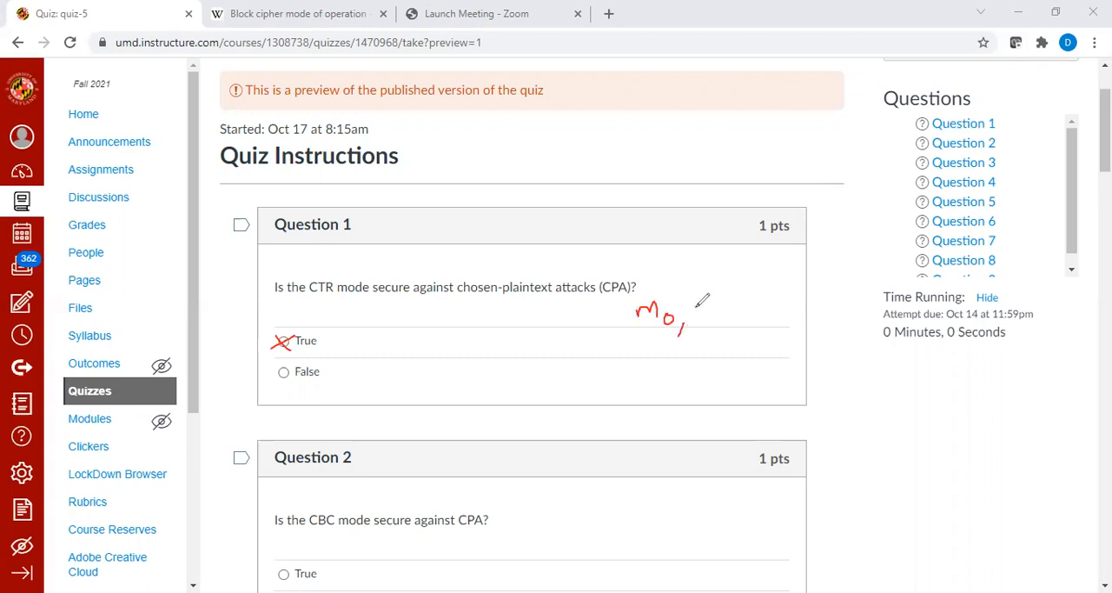
Step: Handwrite 'm0, m1' in red to the right of Question 1's text
{"action": "left_click_drag", "start_coordinate": [691, 300], "coordinate": [730, 326]}
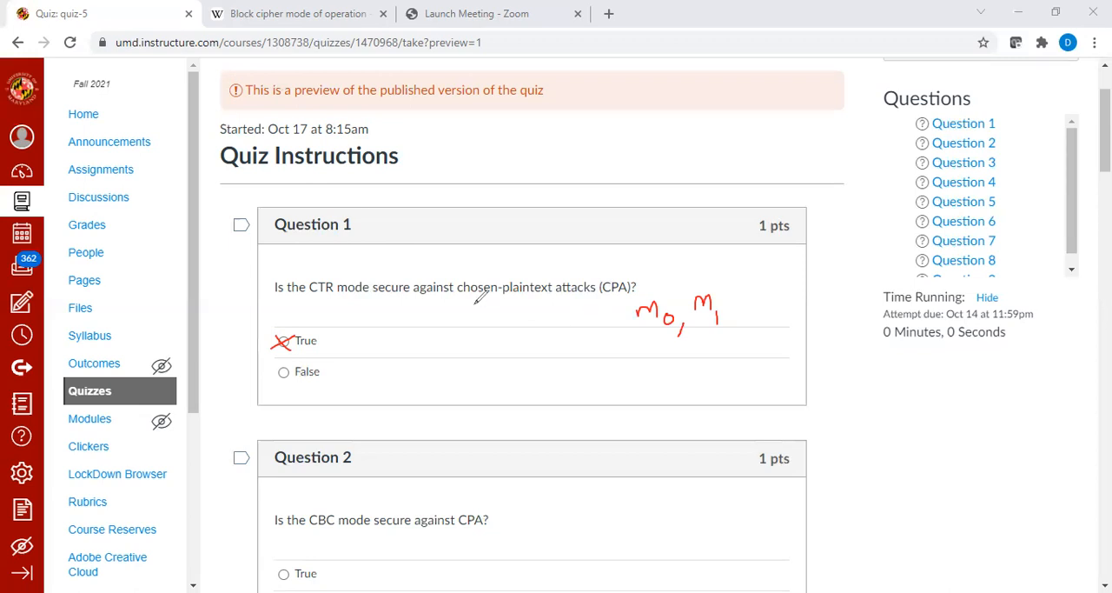
{"action": "mouse_move", "coordinate": [608, 303]}
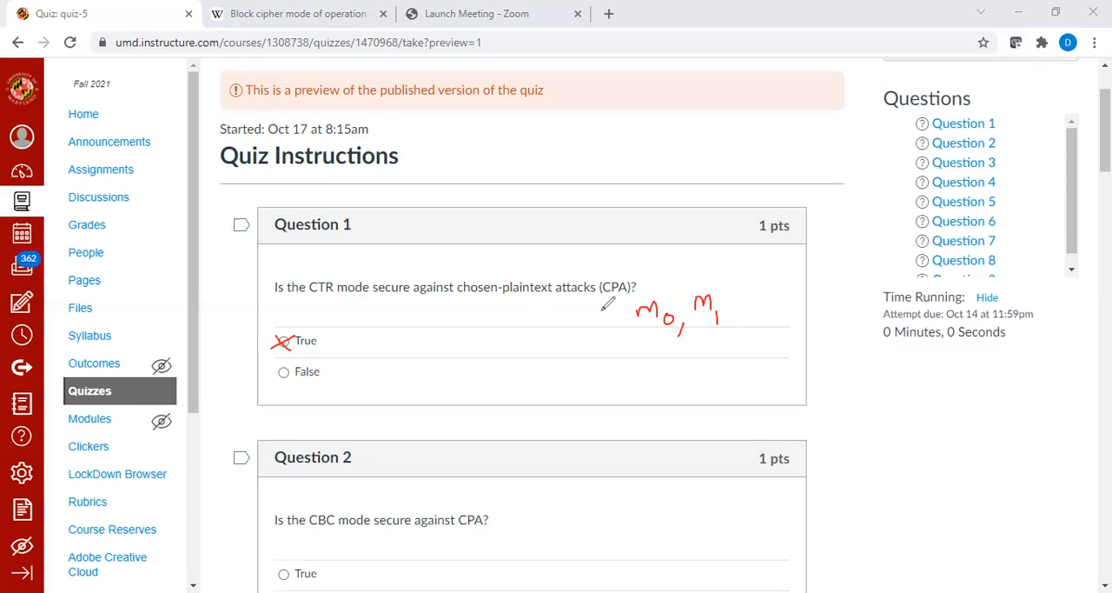
{"action": "mouse_move", "coordinate": [749, 128]}
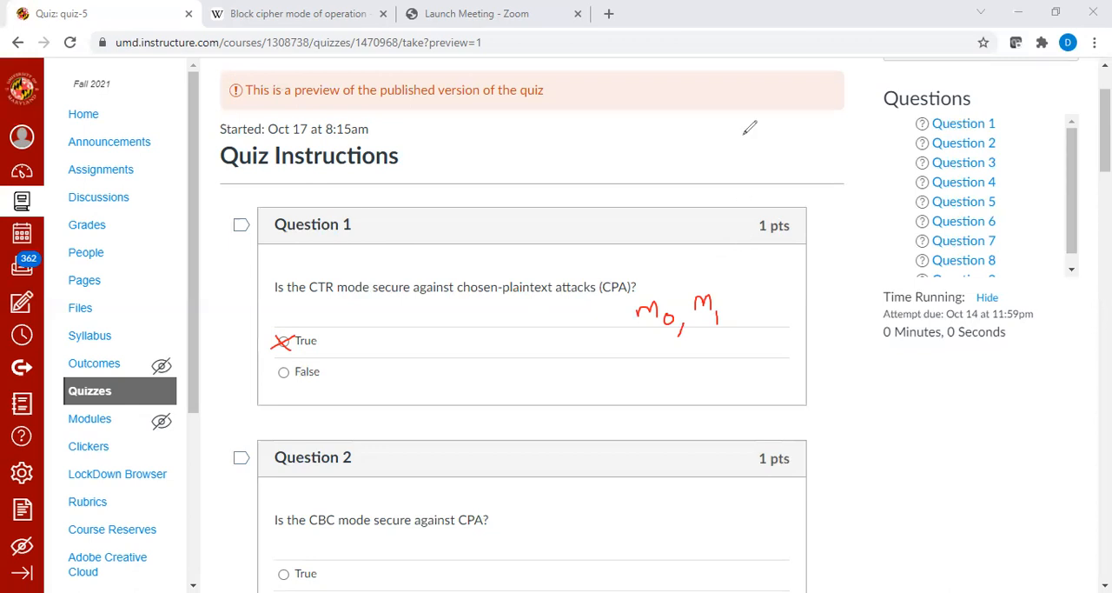
Step: Scroll down to Question 2 on CBC mode security against CPA
{"action": "scroll", "scroll_direction": "down", "scroll_amount": 3}
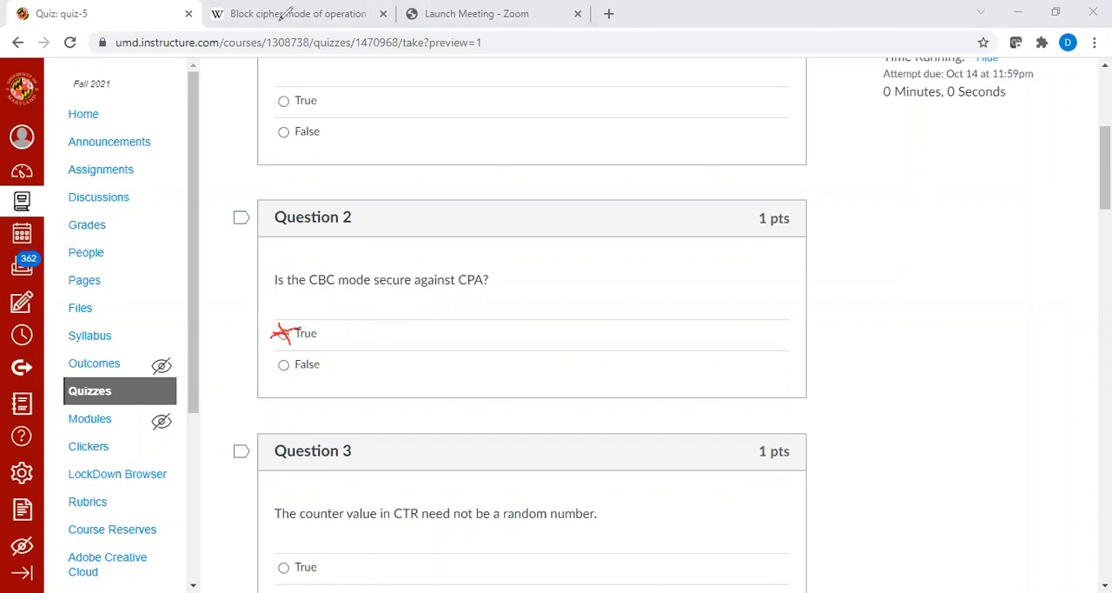
{"action": "mouse_move", "coordinate": [730, 291]}
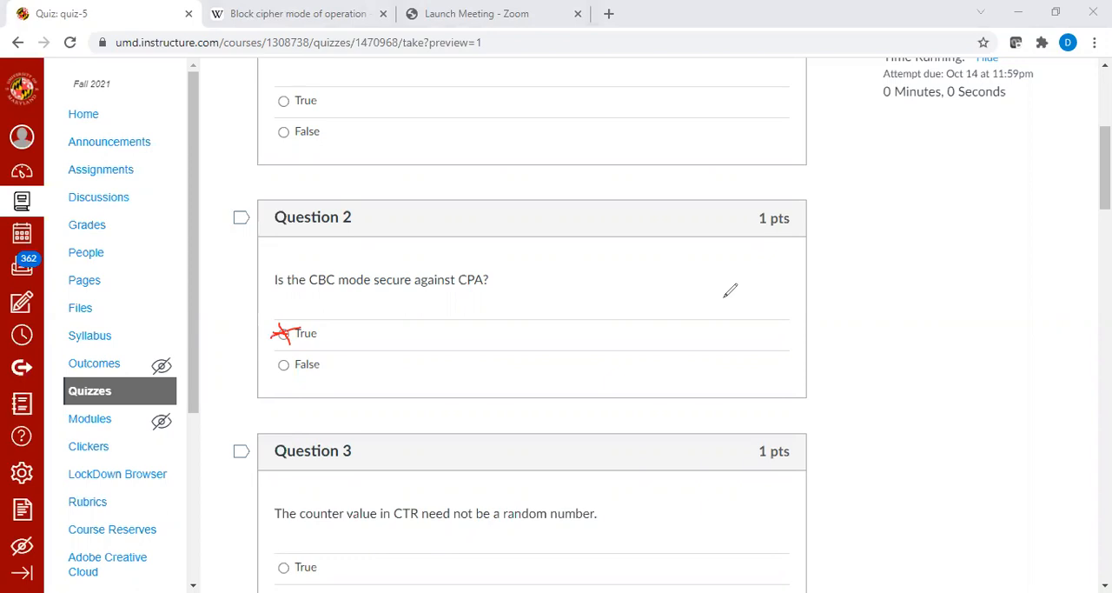
{"action": "mouse_move", "coordinate": [830, 134]}
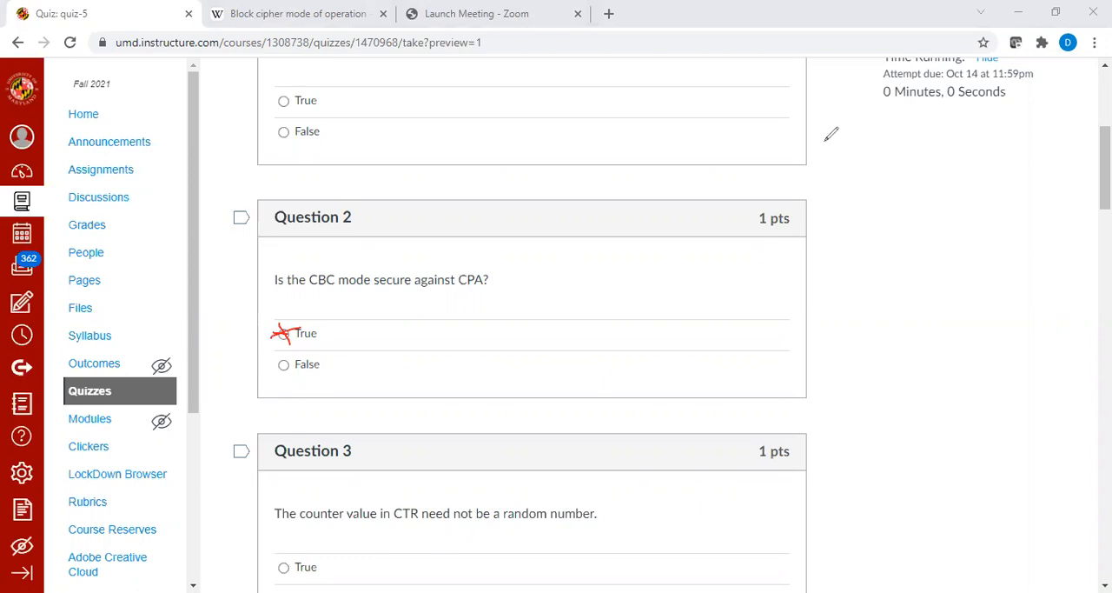
Step: Scroll to Question 3 on the random CTR counter and cross out True in red
{"action": "scroll", "scroll_direction": "down", "scroll_amount": 3}
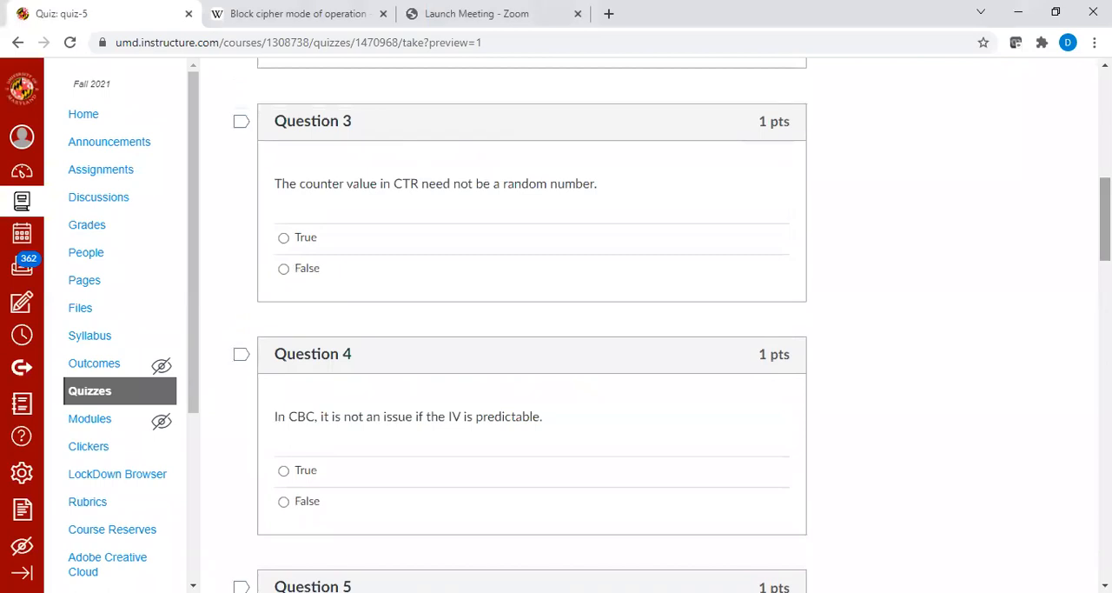
{"action": "mouse_move", "coordinate": [985, 128]}
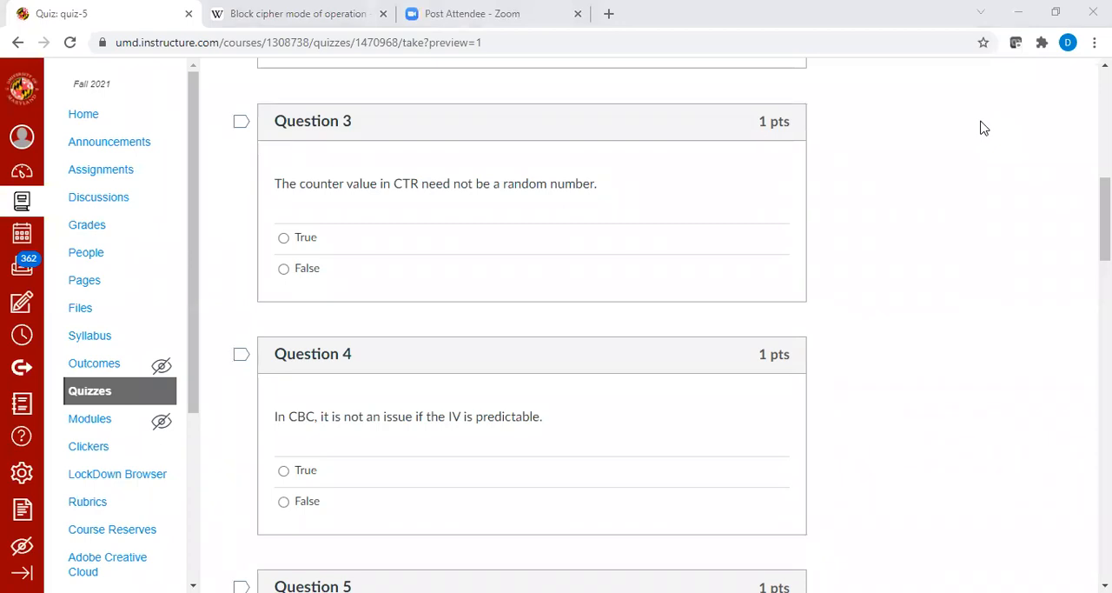
{"action": "mouse_move", "coordinate": [549, 224]}
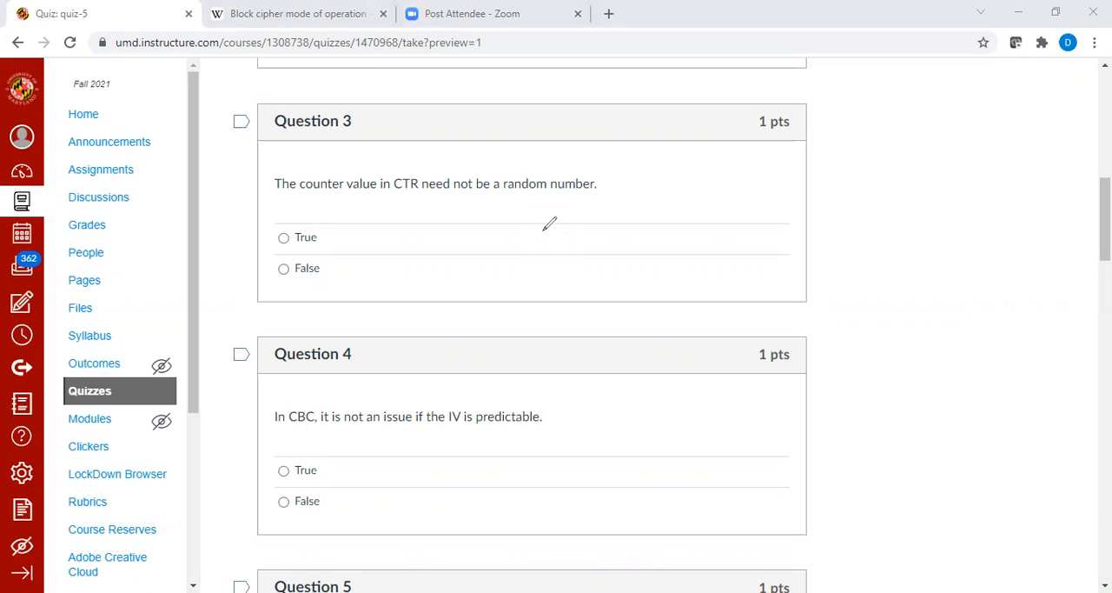
{"action": "left_click", "coordinate": [283, 238]}
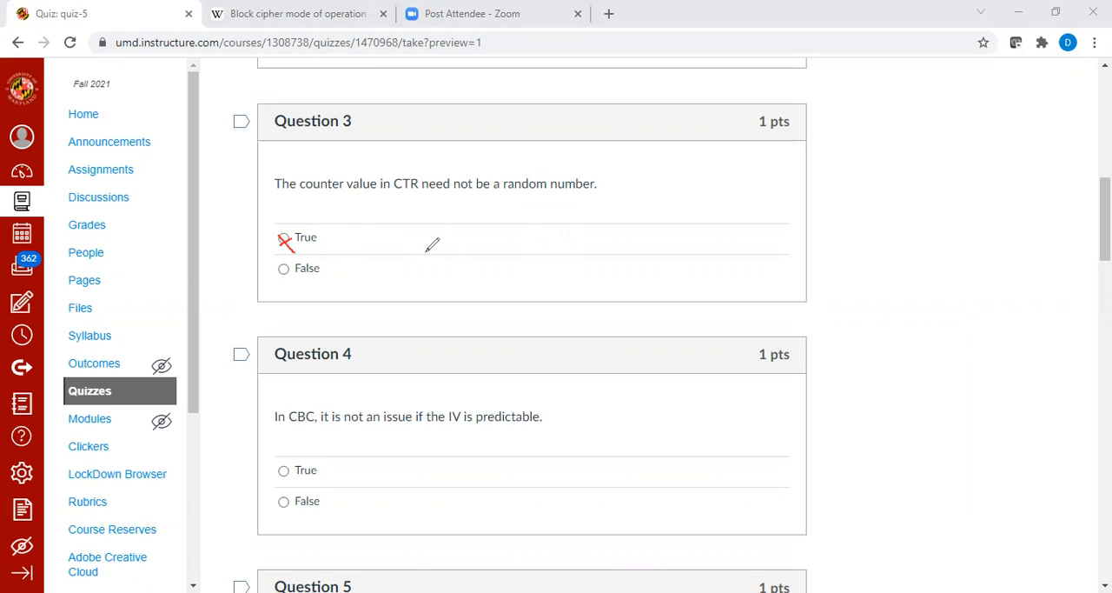
{"action": "mouse_move", "coordinate": [756, 139]}
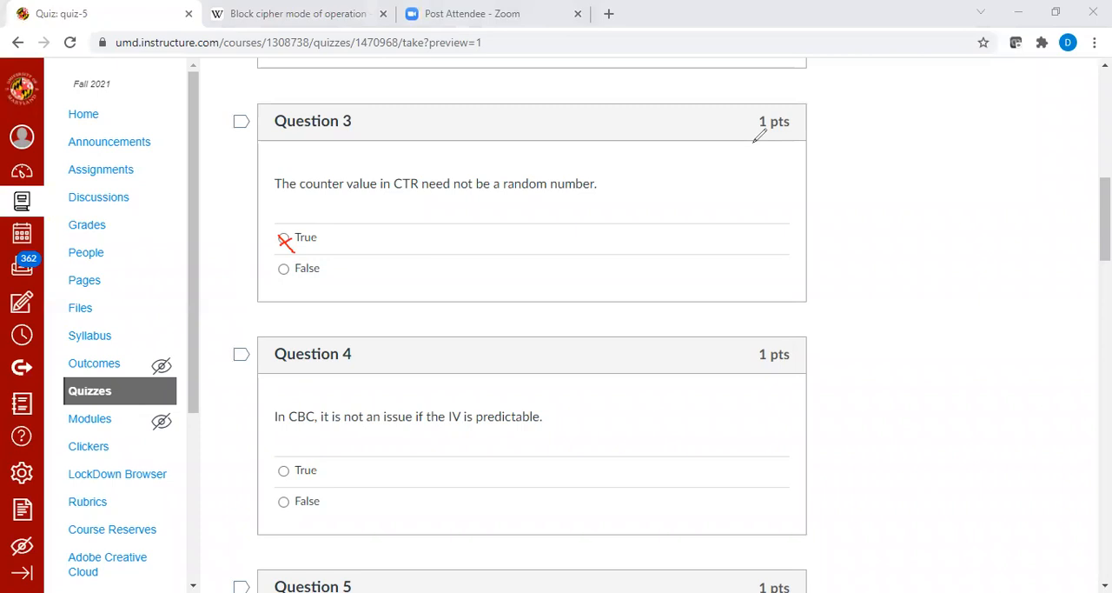
Step: Switch to the Wikipedia block cipher modes article and scroll to the CTR diagrams
{"action": "left_click", "coordinate": [295, 13]}
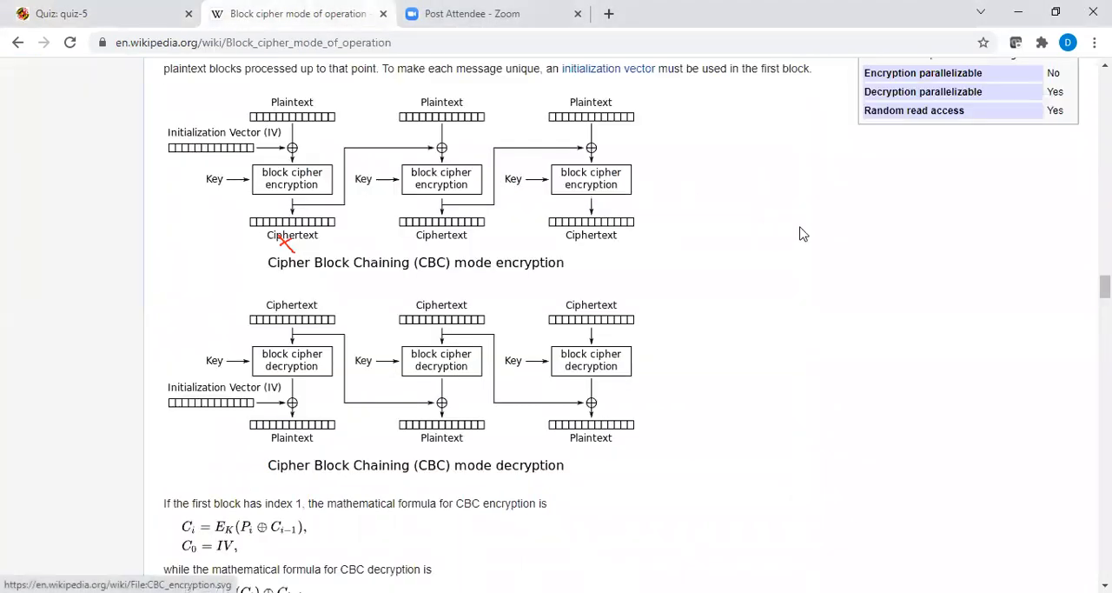
{"action": "scroll", "scroll_direction": "down", "scroll_amount": 3}
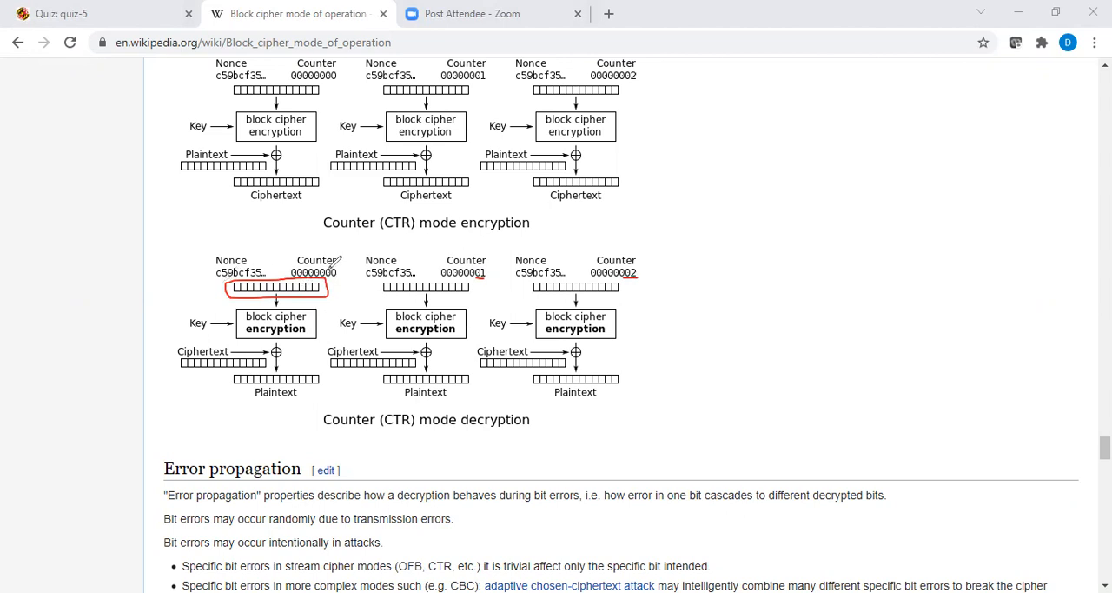
{"action": "mouse_move", "coordinate": [521, 248]}
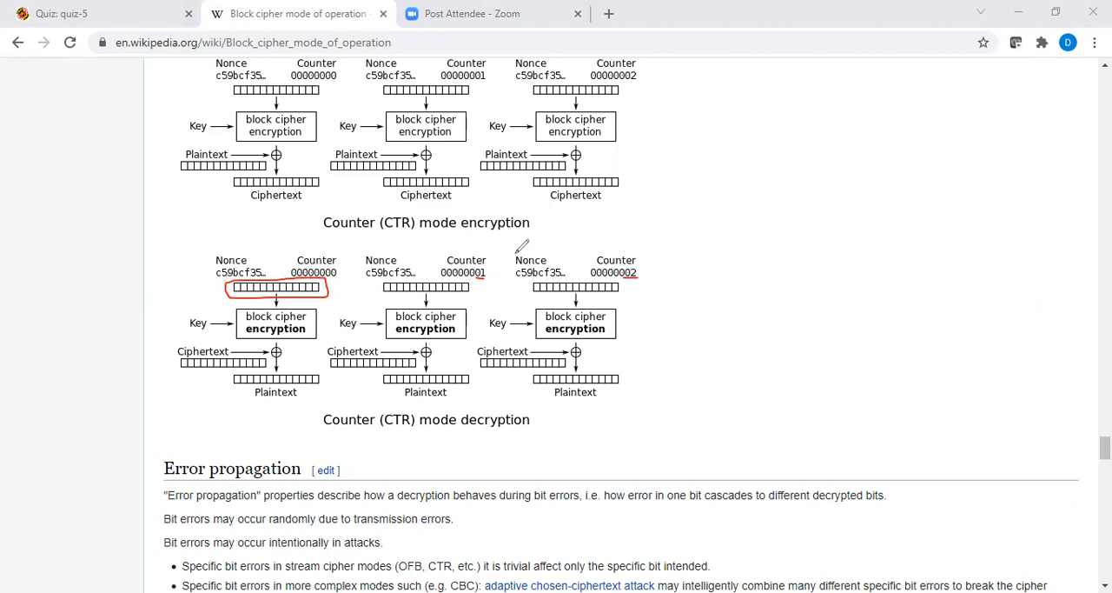
{"action": "mouse_move", "coordinate": [663, 276]}
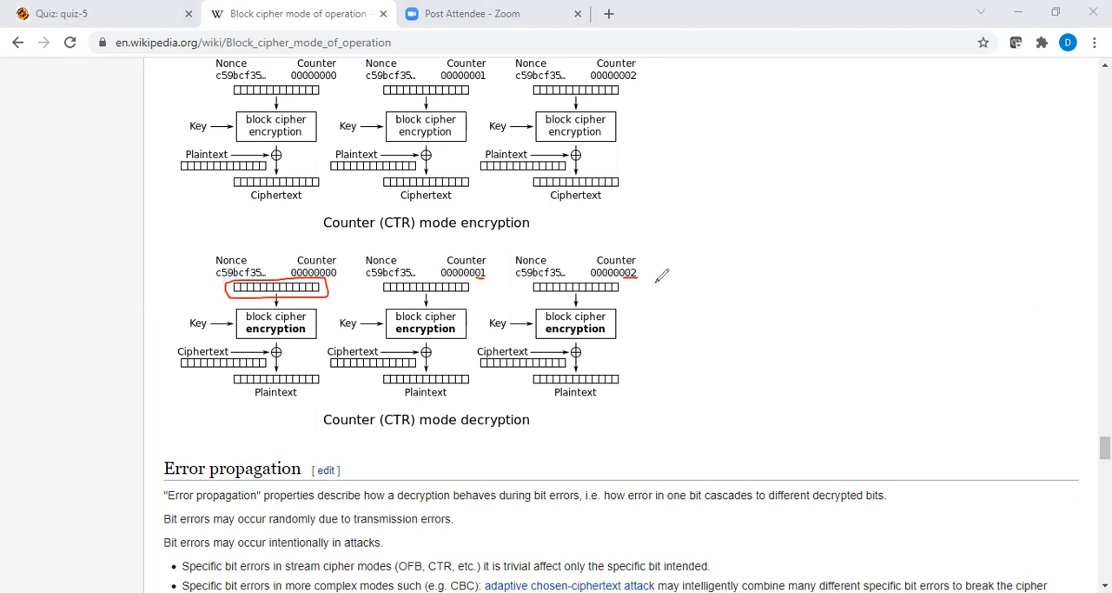
{"action": "mouse_move", "coordinate": [222, 282]}
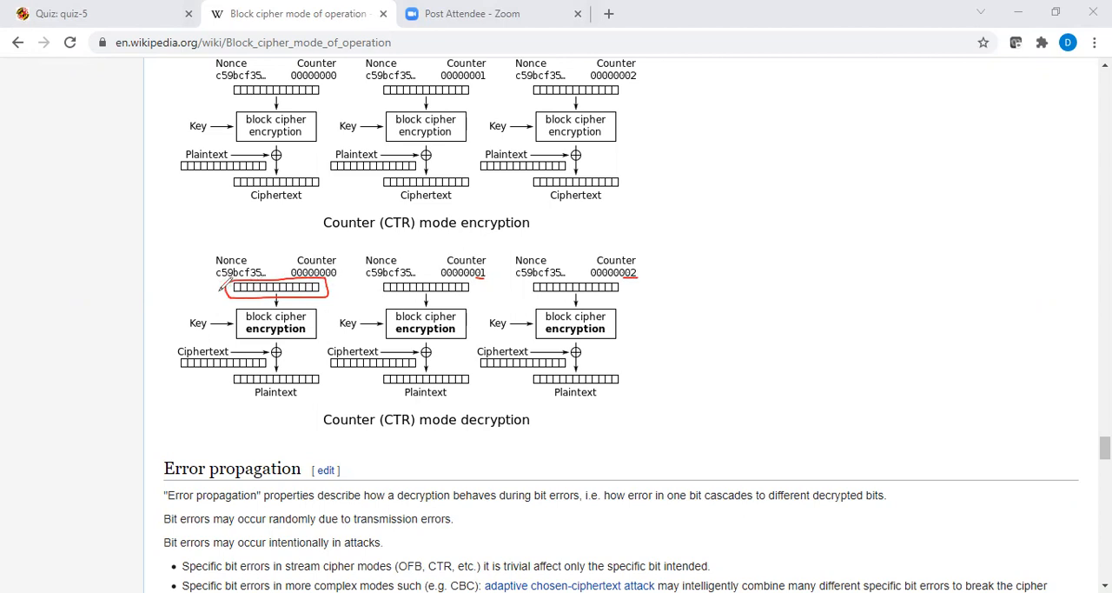
{"action": "mouse_move", "coordinate": [422, 276]}
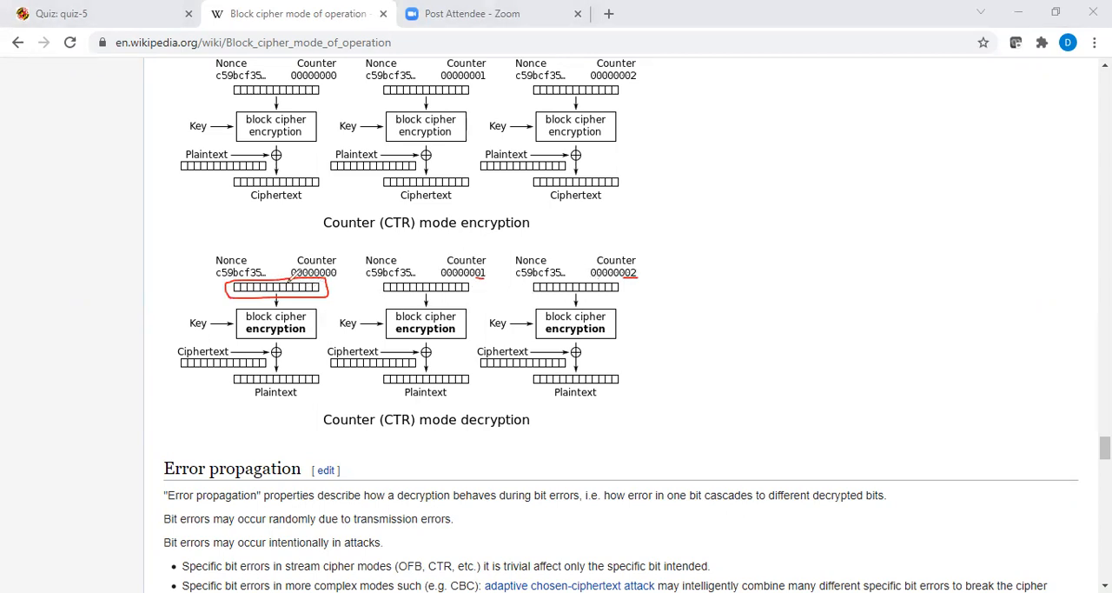
{"action": "mouse_move", "coordinate": [352, 270]}
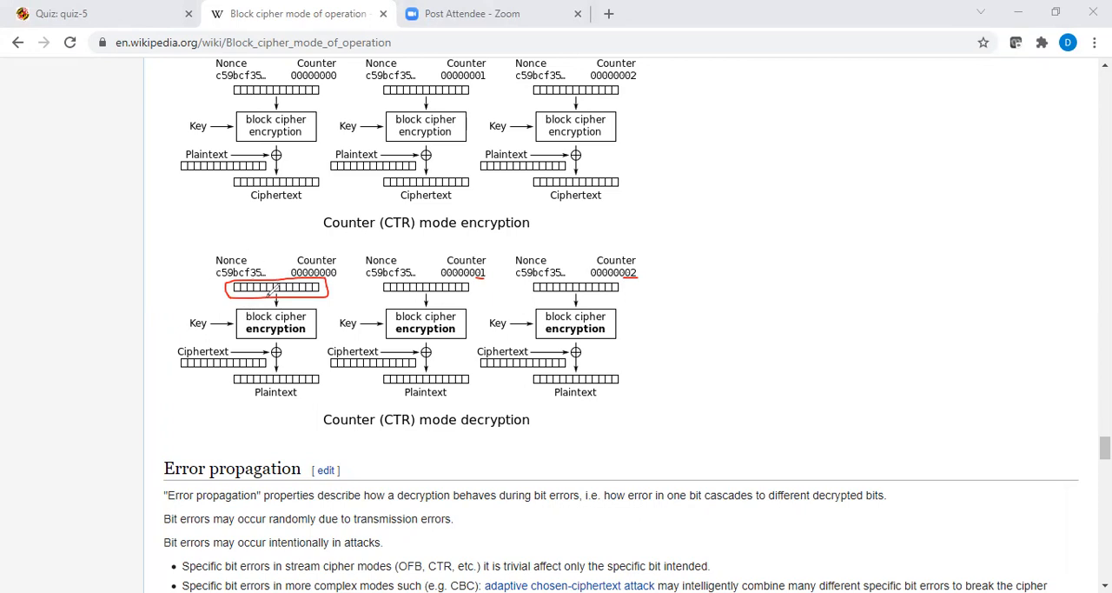
{"action": "mouse_move", "coordinate": [330, 320]}
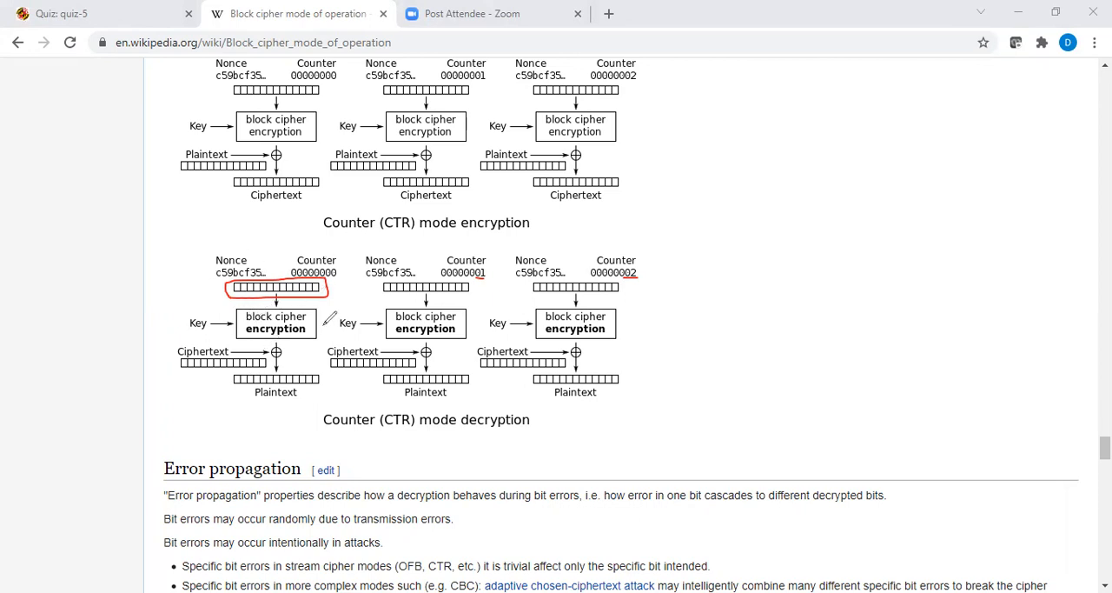
{"action": "mouse_move", "coordinate": [291, 339]}
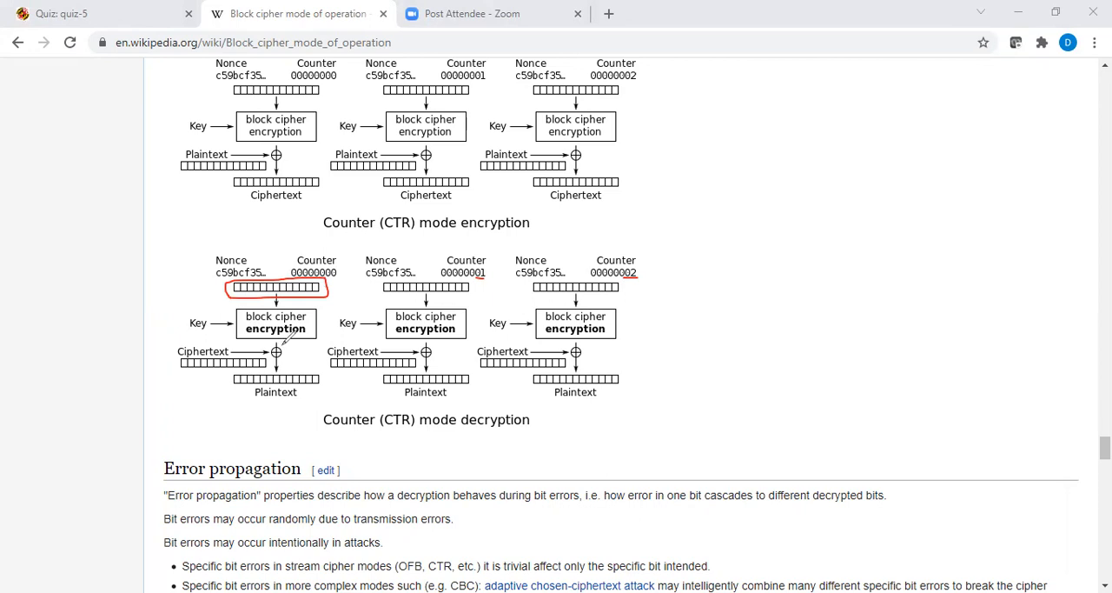
{"action": "mouse_move", "coordinate": [282, 339]}
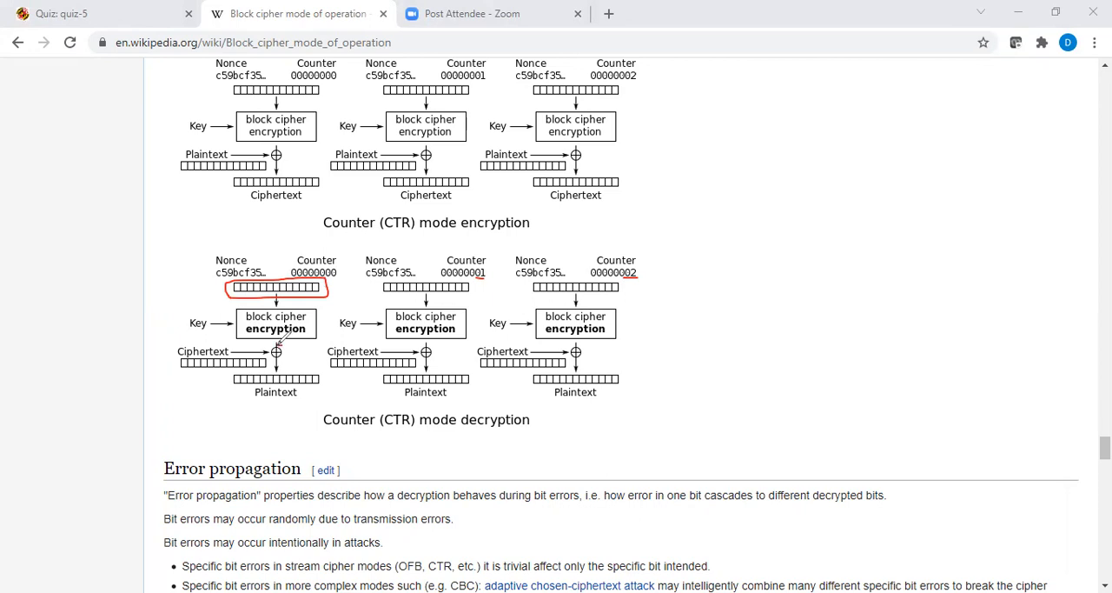
{"action": "mouse_move", "coordinate": [219, 339]}
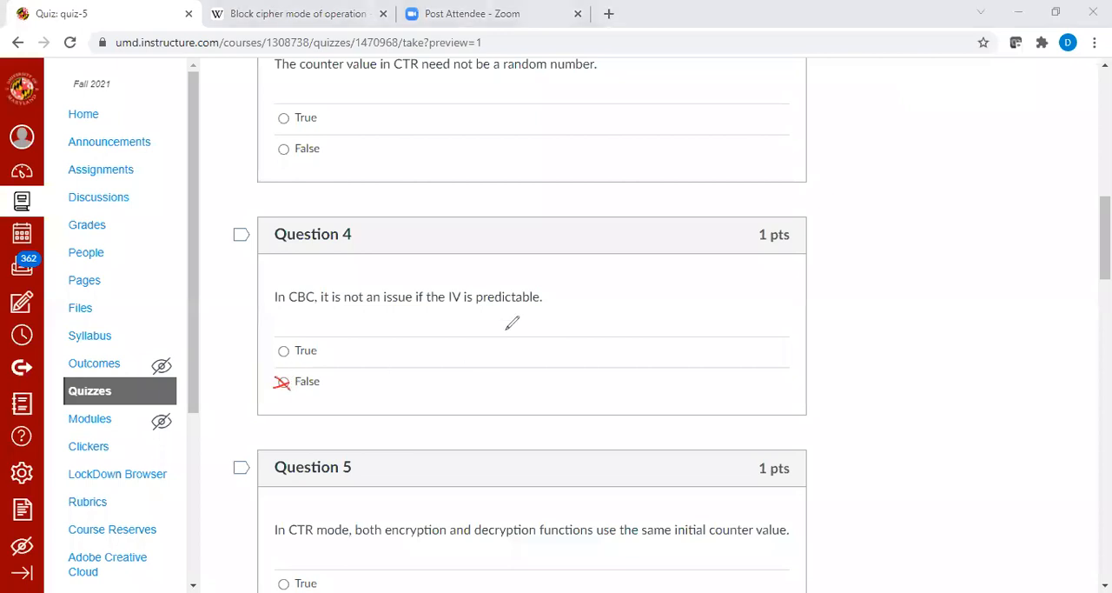
Step: Scroll down the quiz to bring Question 5 into view
{"action": "scroll", "scroll_direction": "down", "scroll_amount": 3}
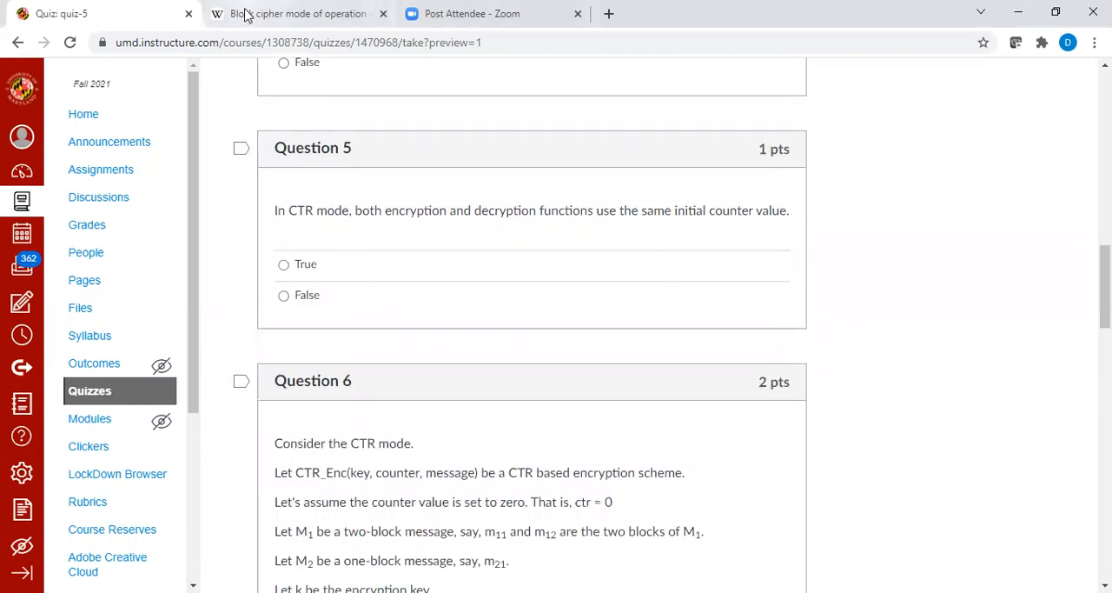
Step: Underline the nonce and first counter on Wikipedia's CTR diagrams, then return to Question 5
{"action": "left_click", "coordinate": [296, 13]}
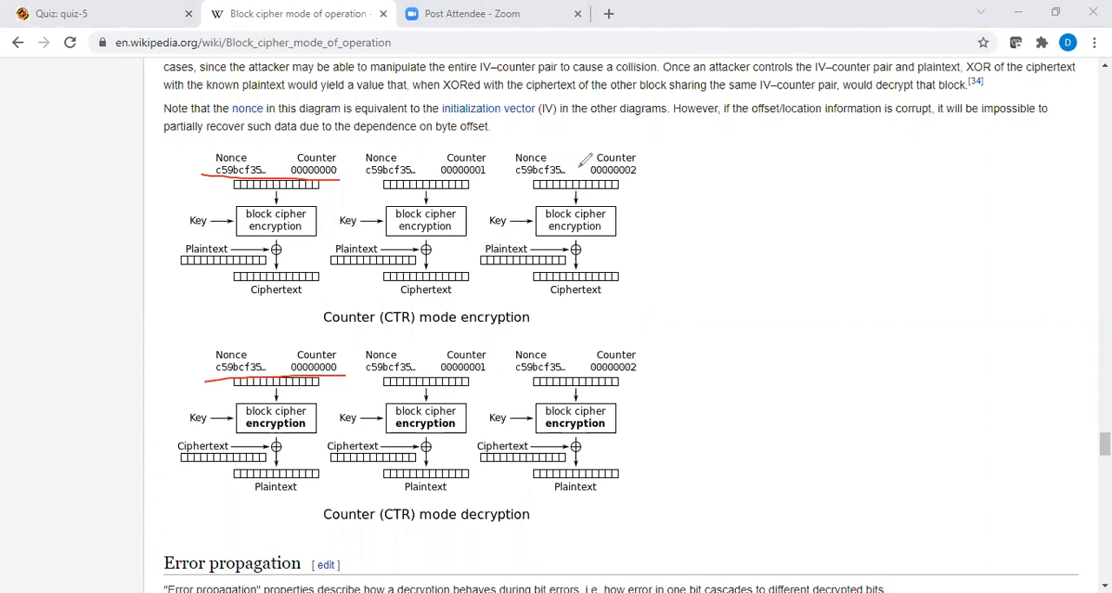
{"action": "left_click", "coordinate": [61, 13]}
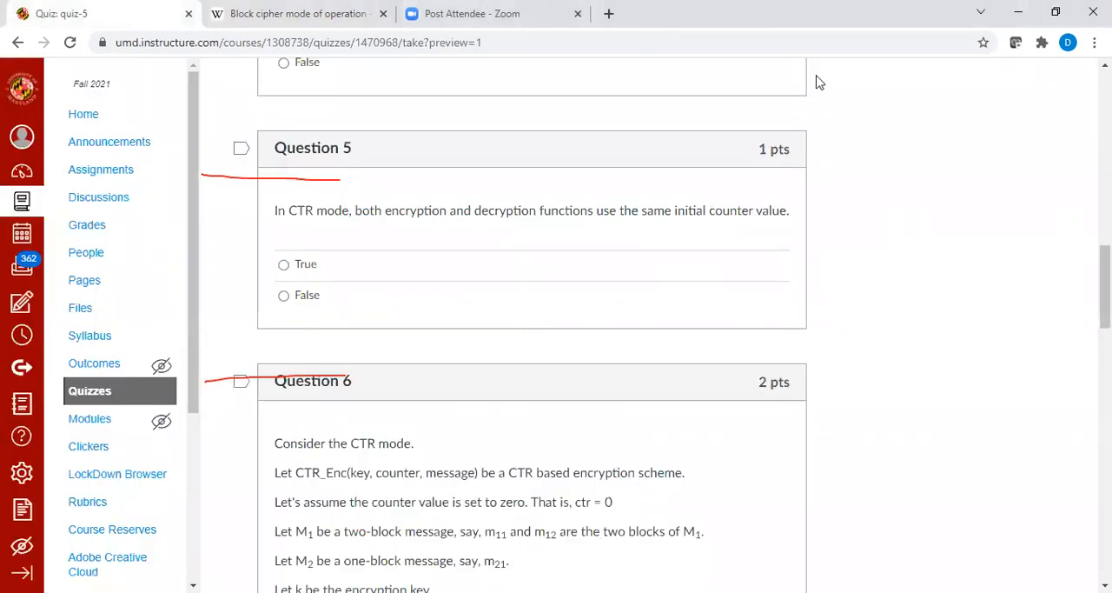
Step: Scroll to Question 6, underlining CTR_Enc(k, ctr, M1) and adding a red tick
{"action": "scroll", "scroll_direction": "down", "scroll_amount": 3}
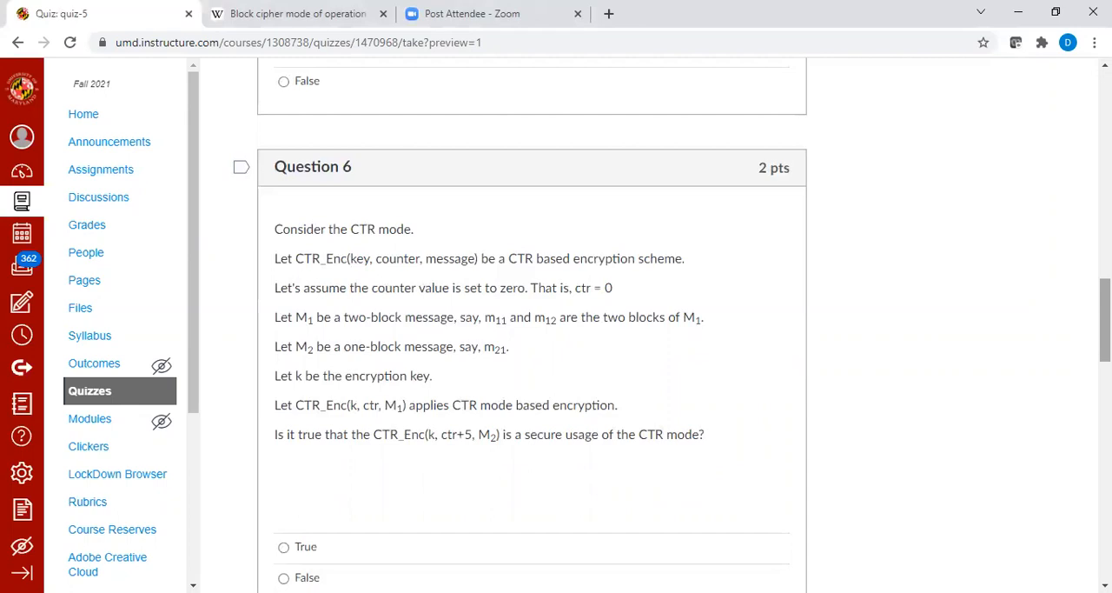
{"action": "mouse_move", "coordinate": [672, 297]}
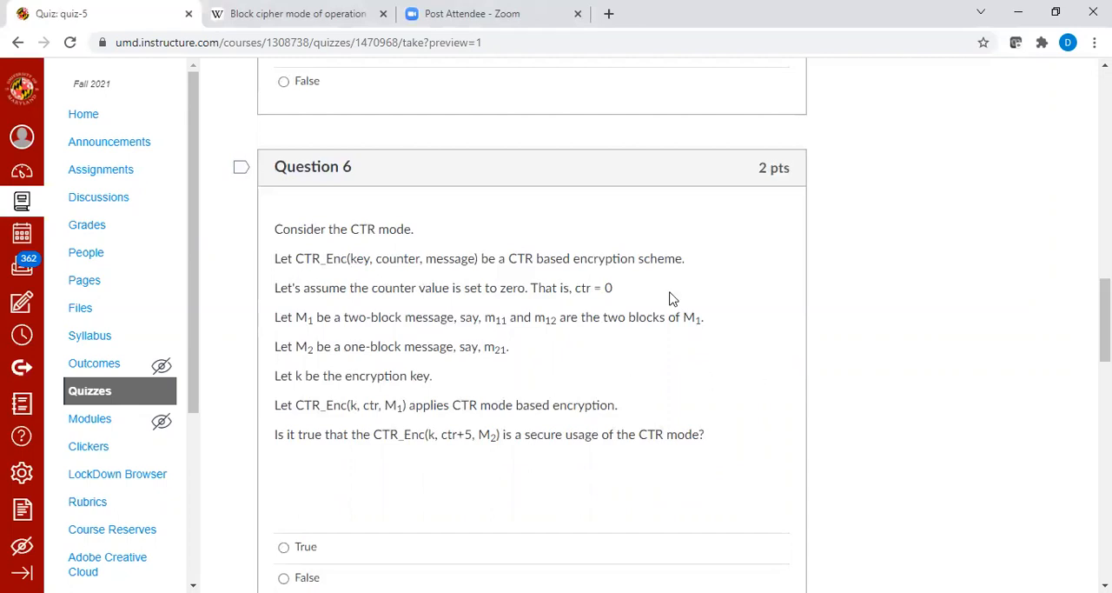
{"action": "mouse_move", "coordinate": [460, 387]}
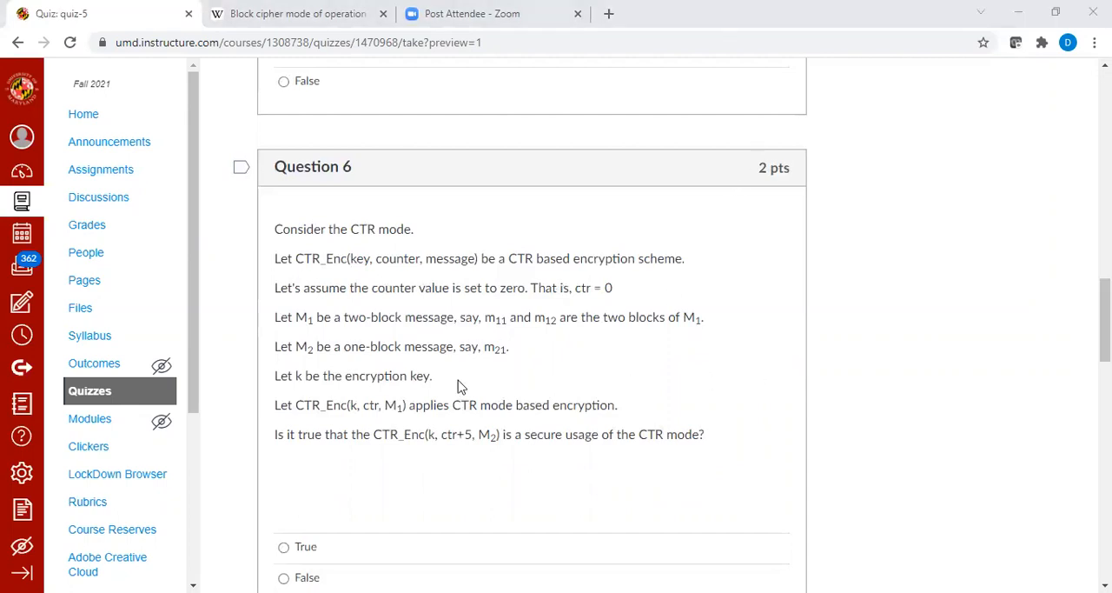
{"action": "mouse_move", "coordinate": [444, 374]}
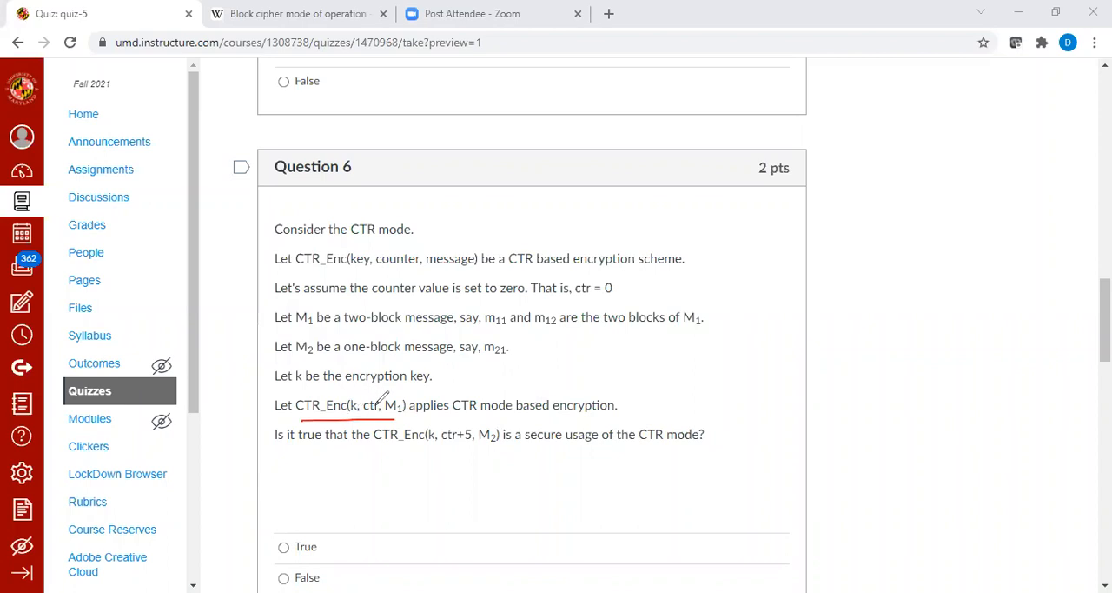
{"action": "mouse_move", "coordinate": [638, 379]}
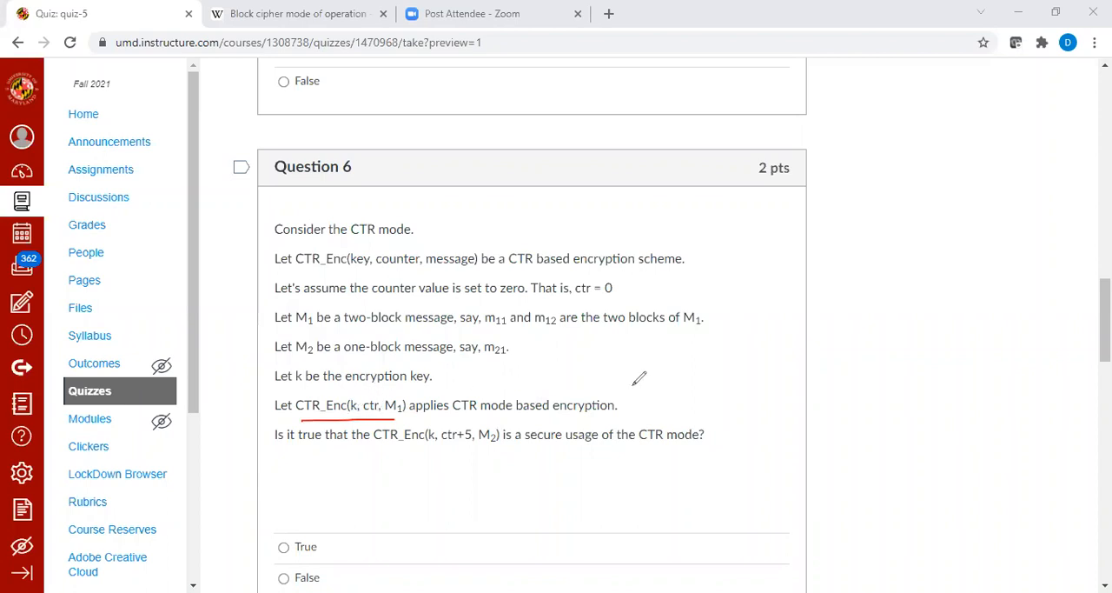
{"action": "mouse_move", "coordinate": [371, 450]}
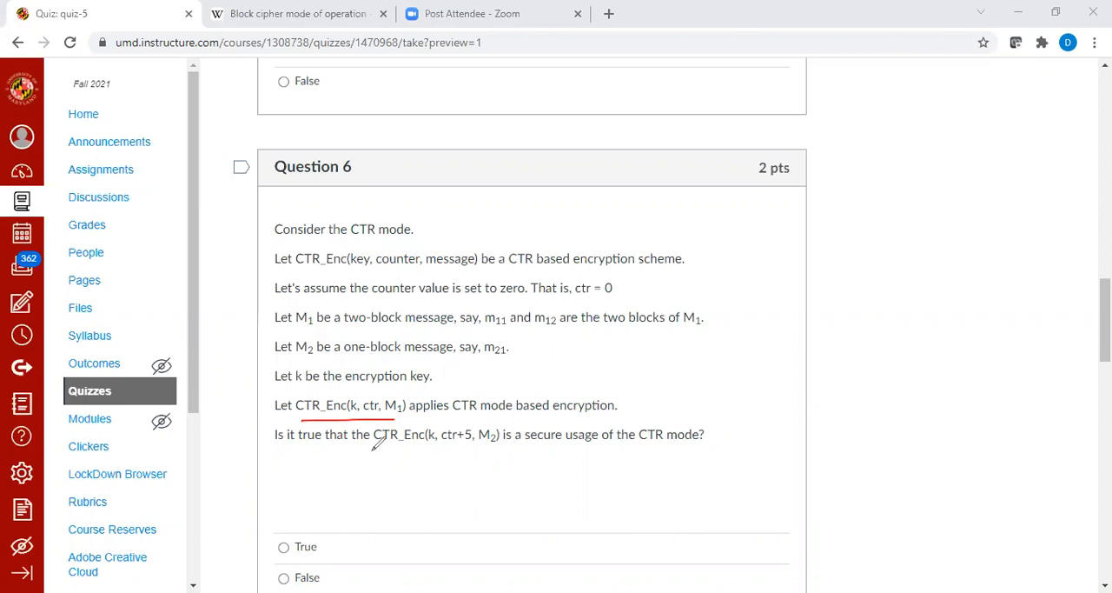
{"action": "mouse_move", "coordinate": [439, 445]}
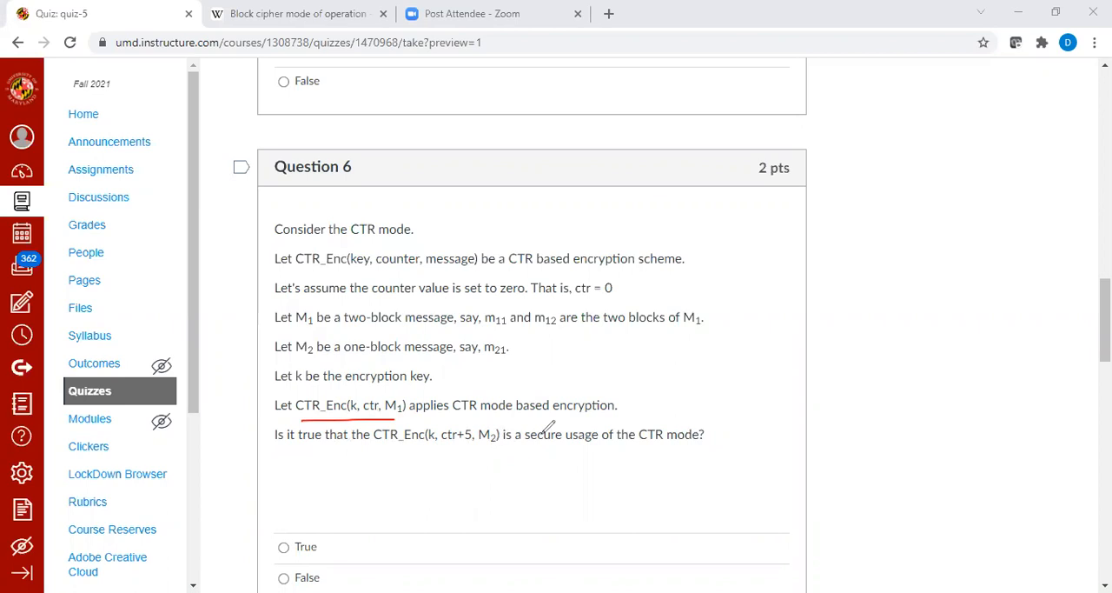
{"action": "mouse_move", "coordinate": [823, 434]}
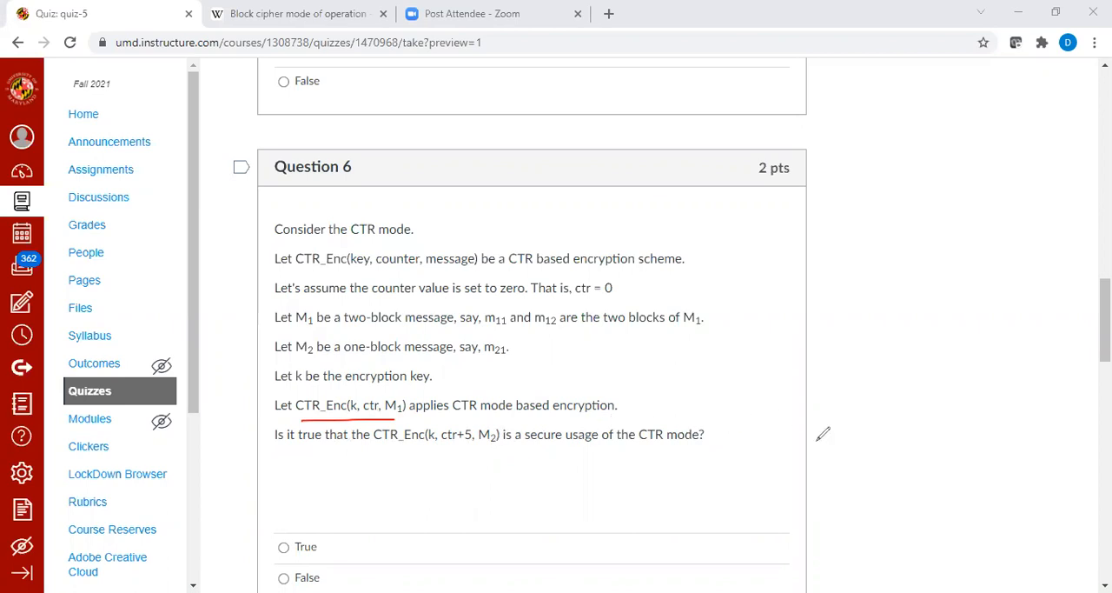
{"action": "mouse_move", "coordinate": [854, 423]}
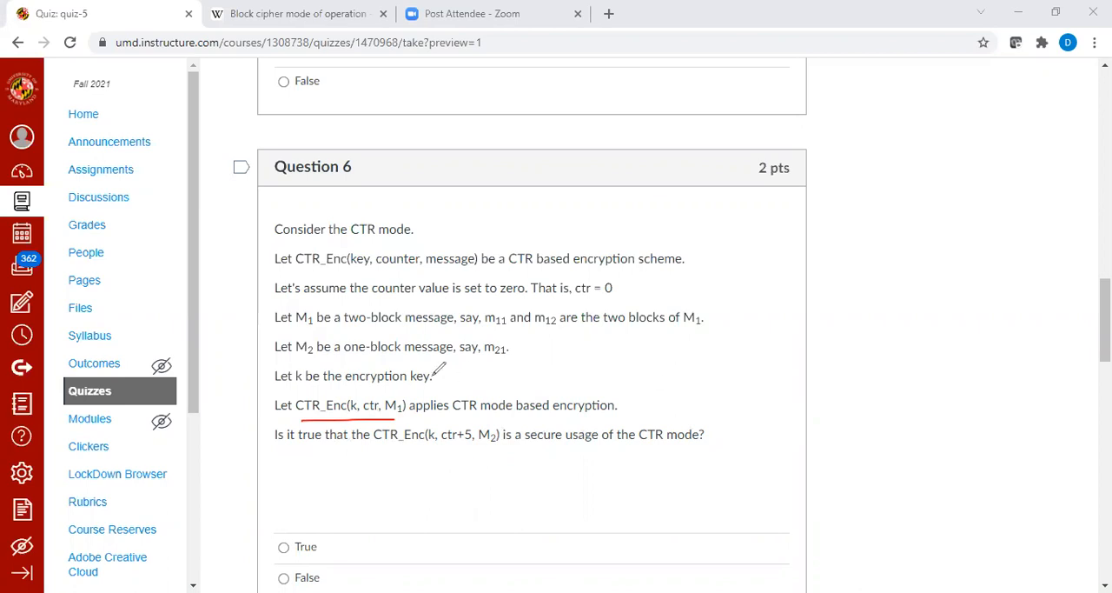
{"action": "mouse_move", "coordinate": [372, 409]}
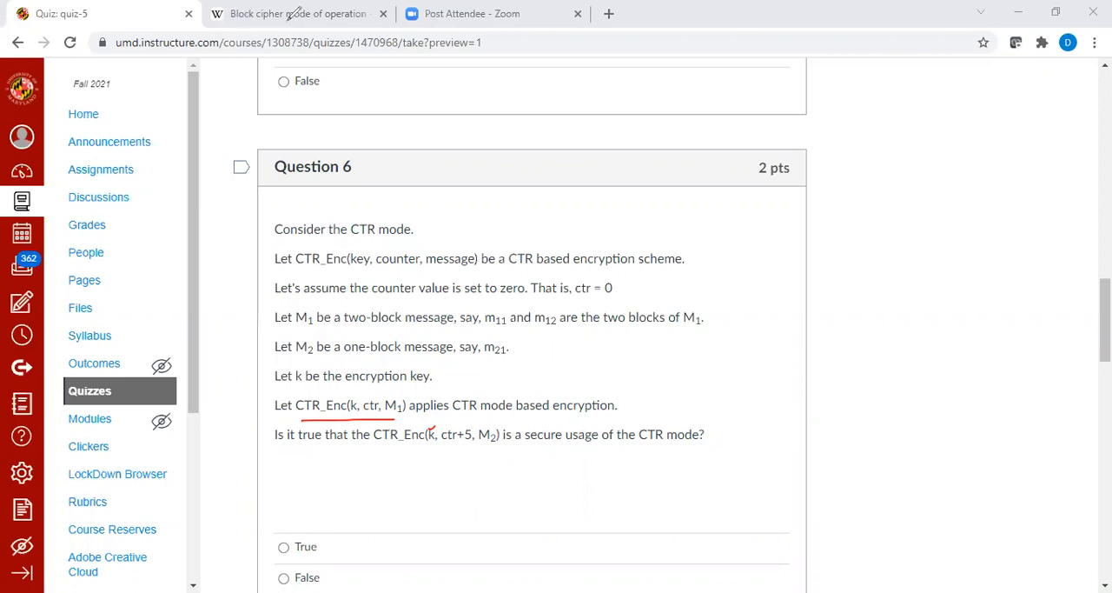
{"action": "mouse_move", "coordinate": [769, 296]}
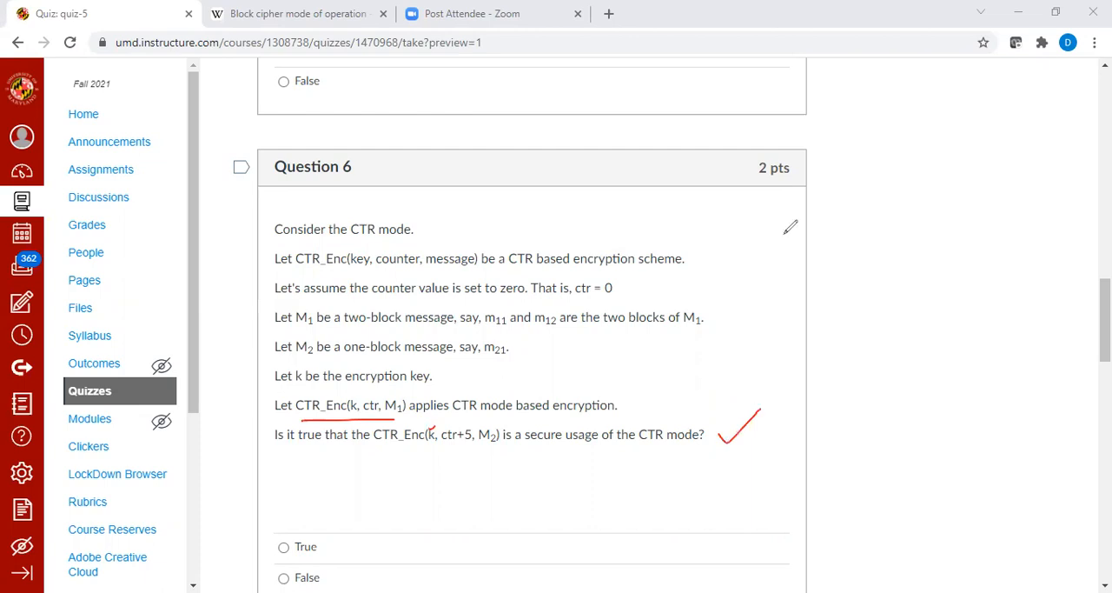
{"action": "mouse_move", "coordinate": [824, 136]}
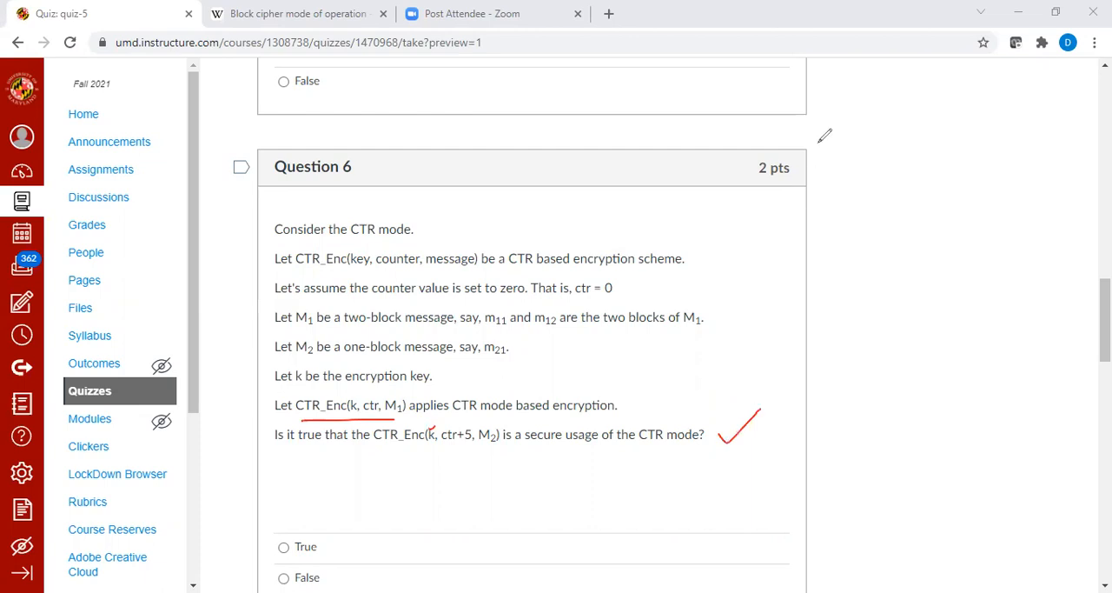
{"action": "left_click", "coordinate": [296, 13]}
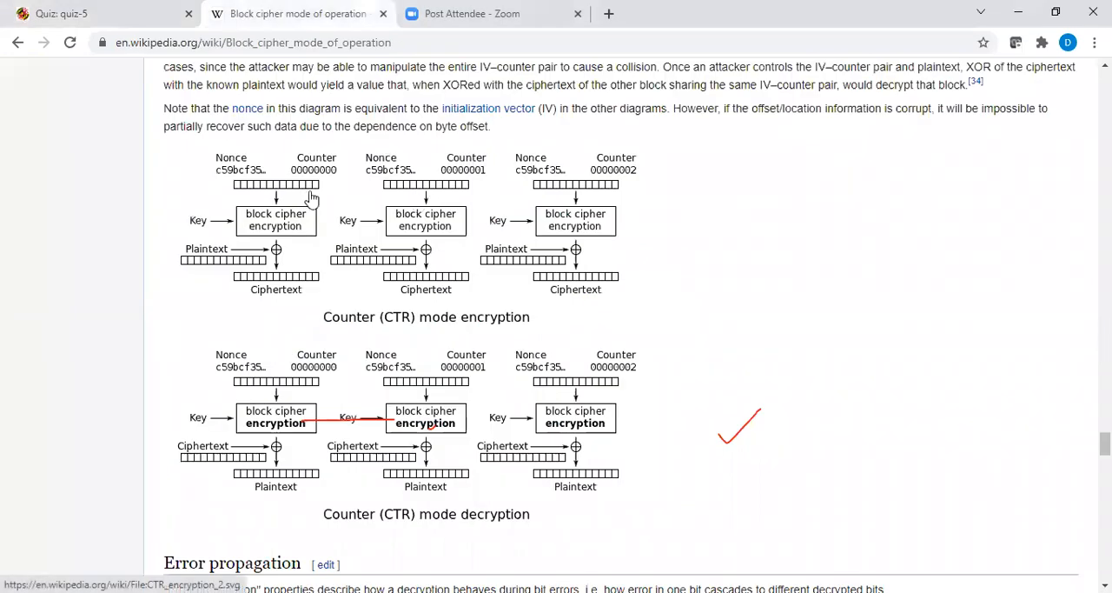
{"action": "mouse_move", "coordinate": [462, 211]}
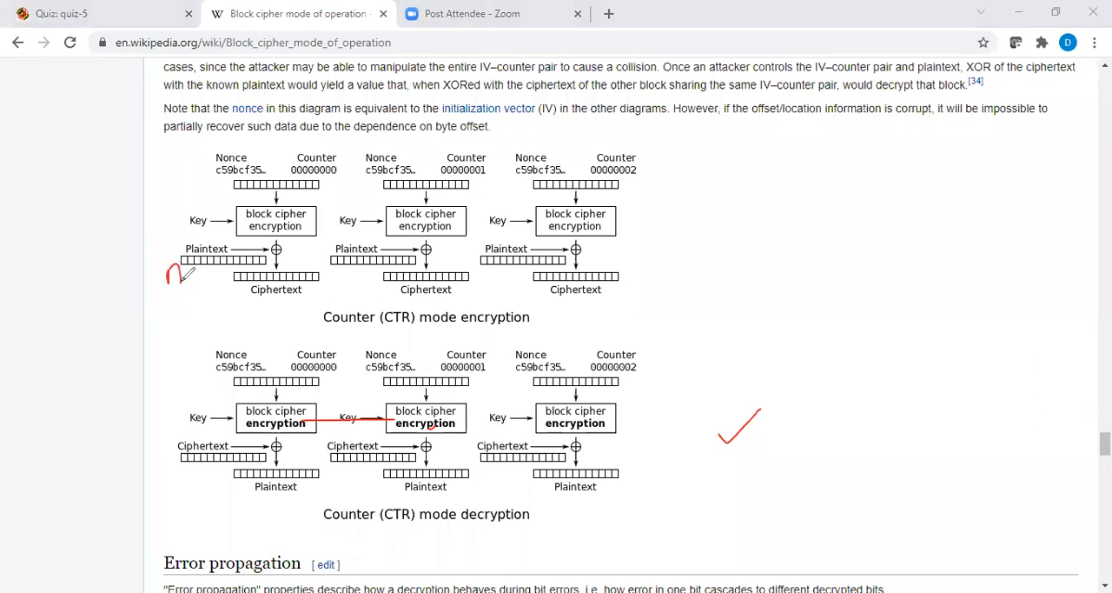
Step: Write m11 and m12 under the first two CTR plaintext blocks, then return to the quiz
{"action": "left_click_drag", "start_coordinate": [183, 269], "coordinate": [200, 296]}
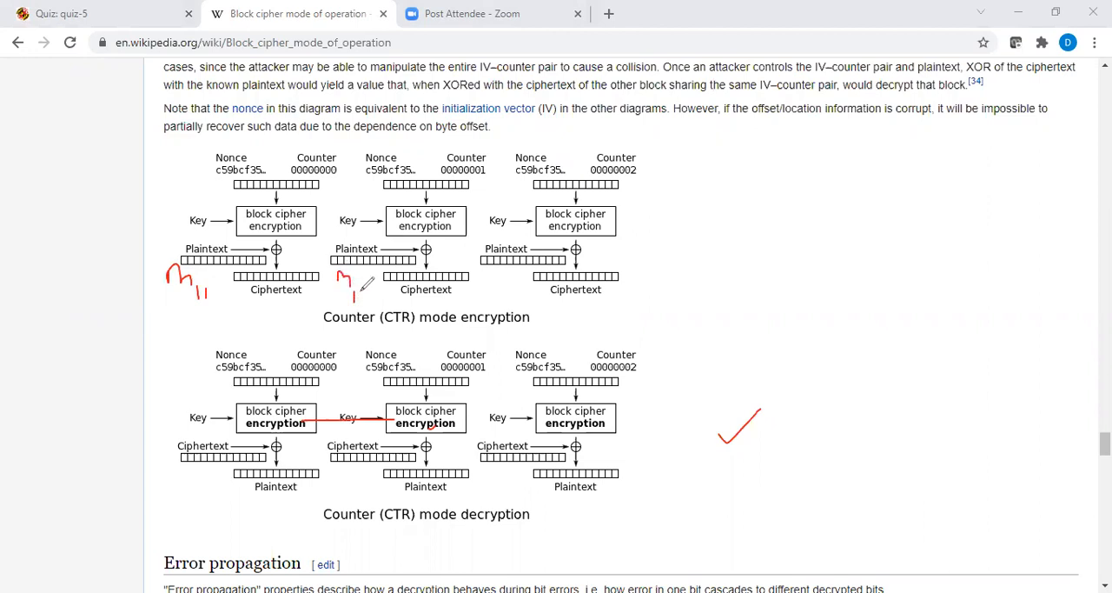
{"action": "left_click_drag", "start_coordinate": [348, 278], "coordinate": [370, 300]}
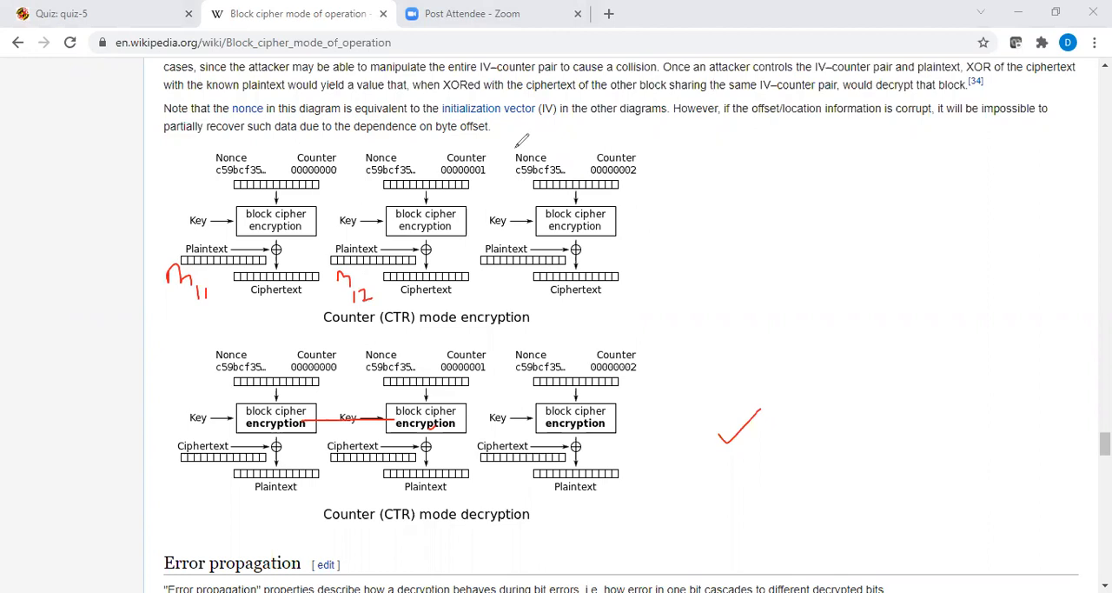
{"action": "left_click", "coordinate": [61, 13]}
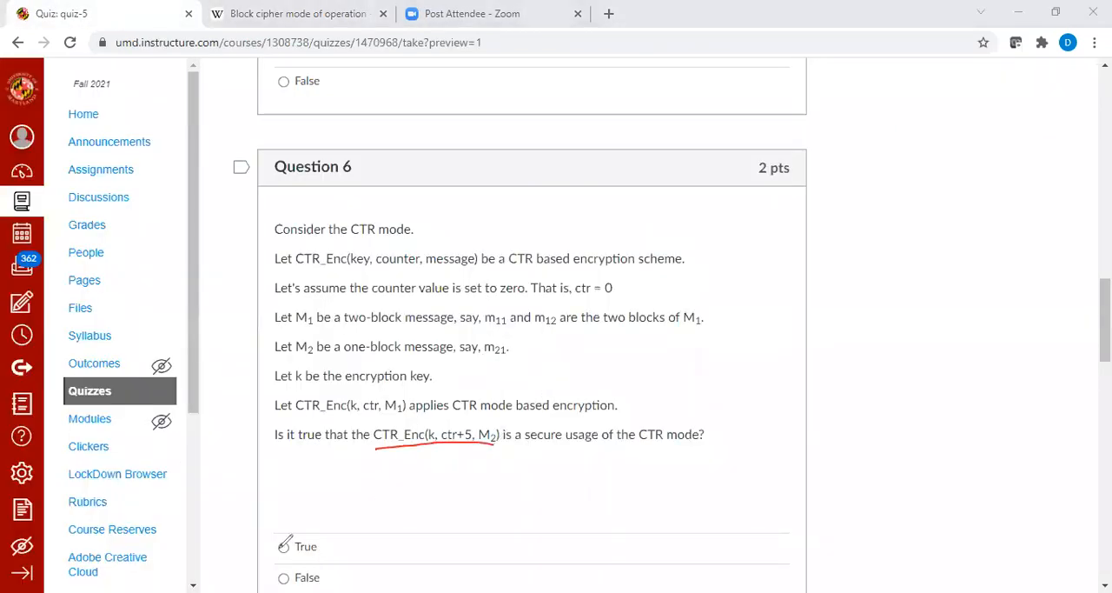
Step: Cross out True on Question 6 and scroll down through Question 7 to Question 8
{"action": "left_click", "coordinate": [283, 546]}
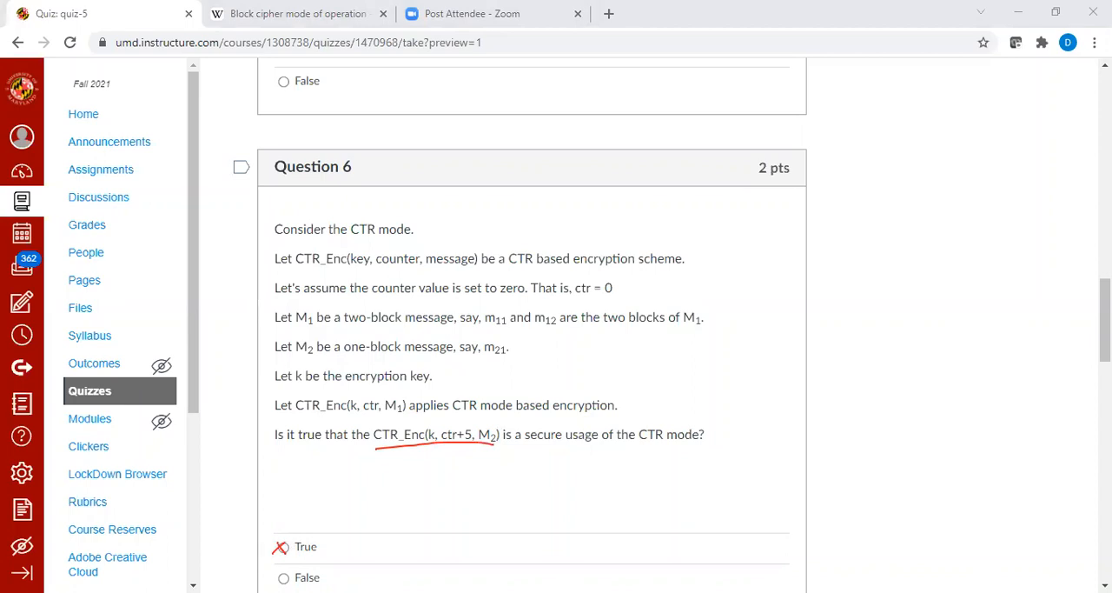
{"action": "scroll", "scroll_direction": "down", "scroll_amount": 3}
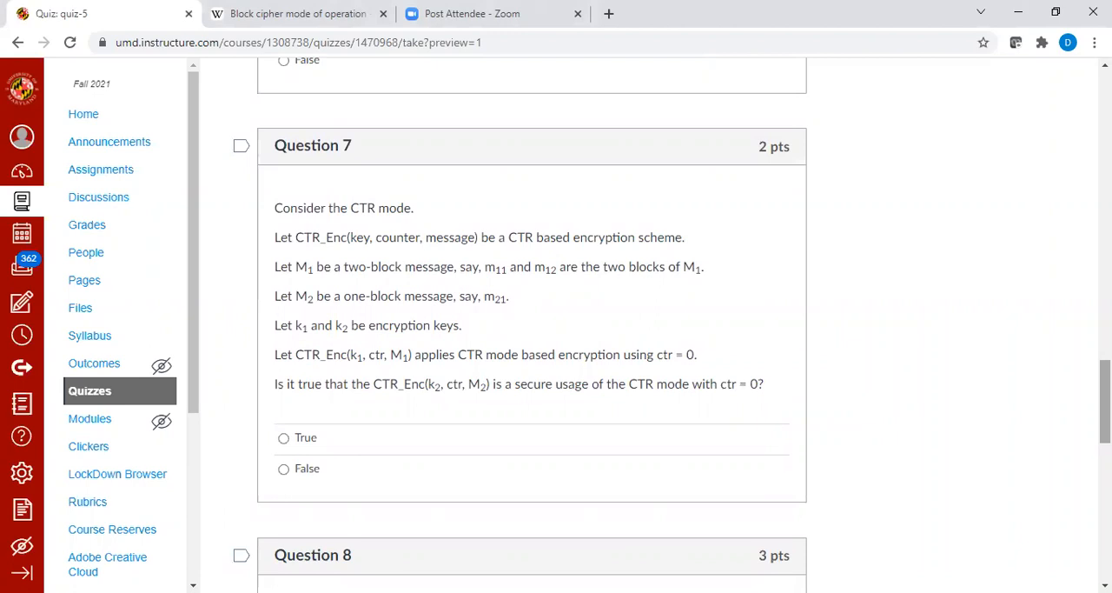
{"action": "mouse_move", "coordinate": [873, 104]}
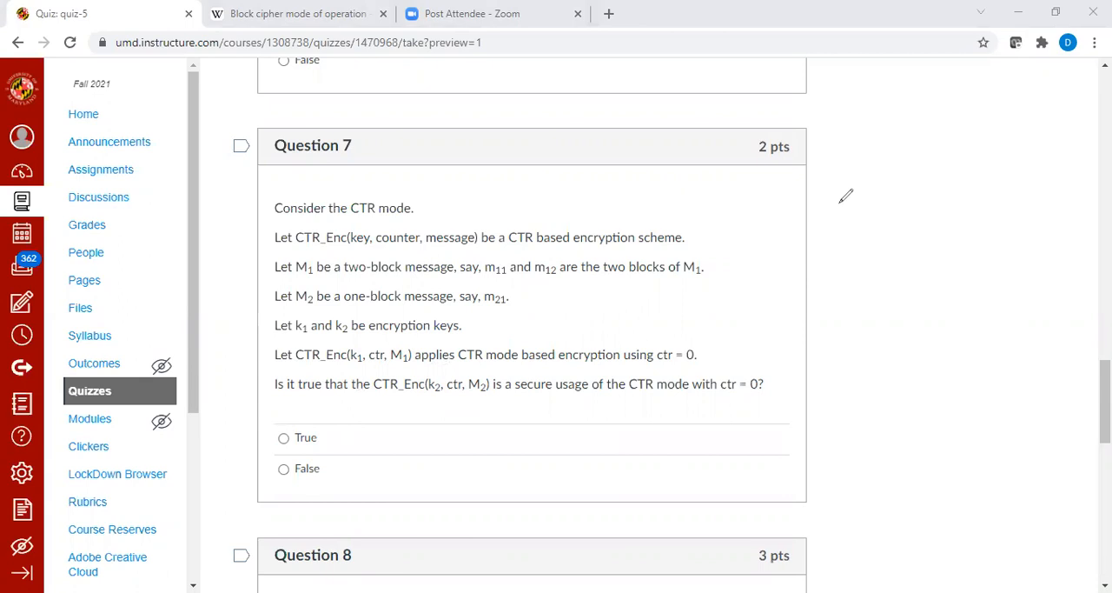
{"action": "mouse_move", "coordinate": [826, 137]}
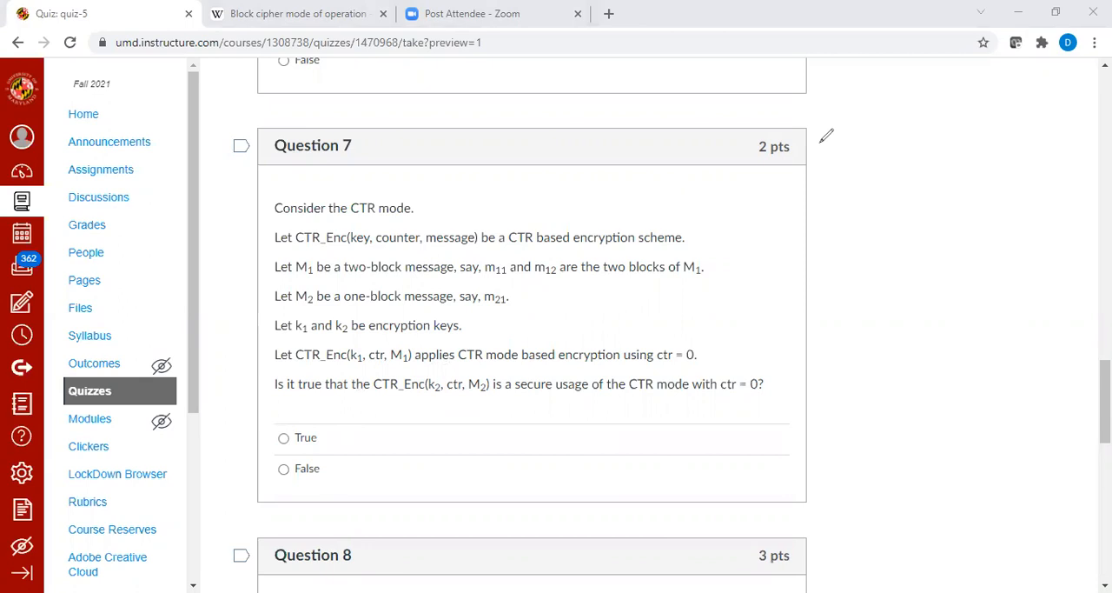
{"action": "scroll", "scroll_direction": "down", "scroll_amount": 3}
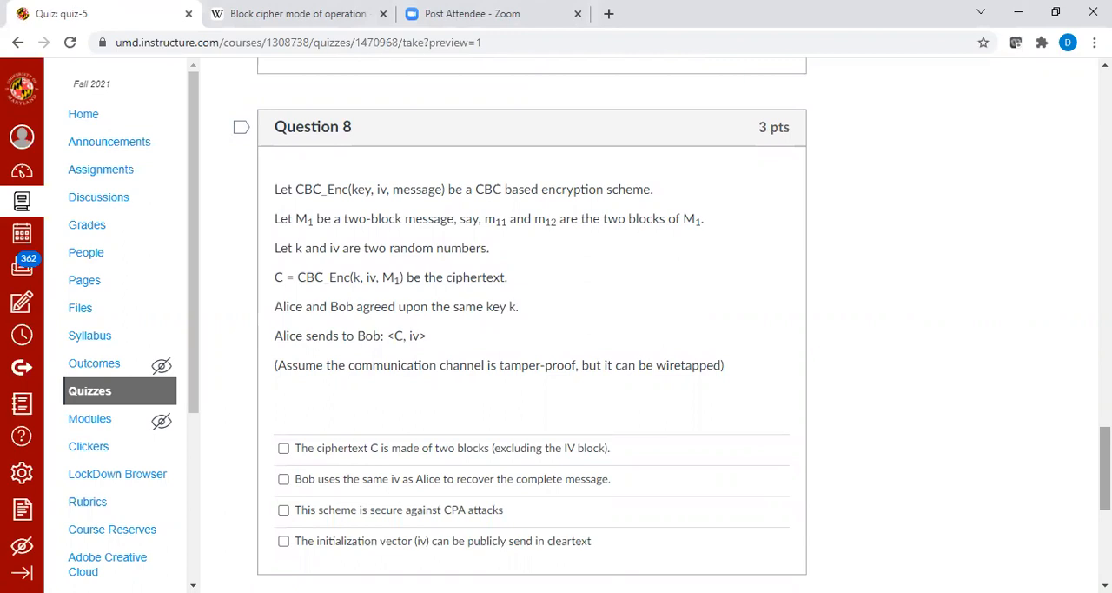
{"action": "mouse_move", "coordinate": [898, 91]}
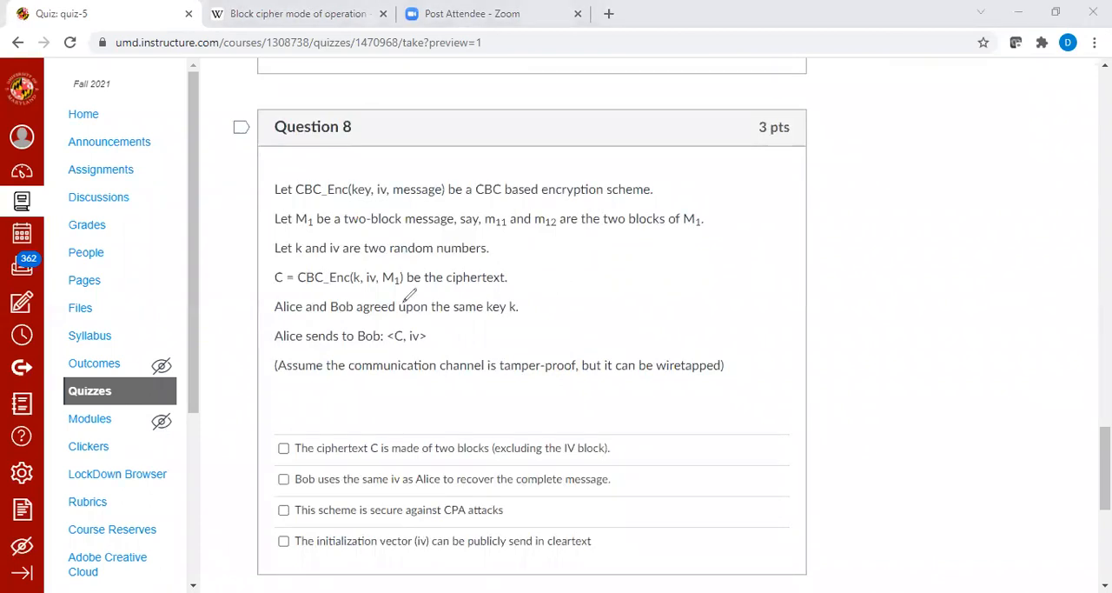
{"action": "mouse_move", "coordinate": [484, 383]}
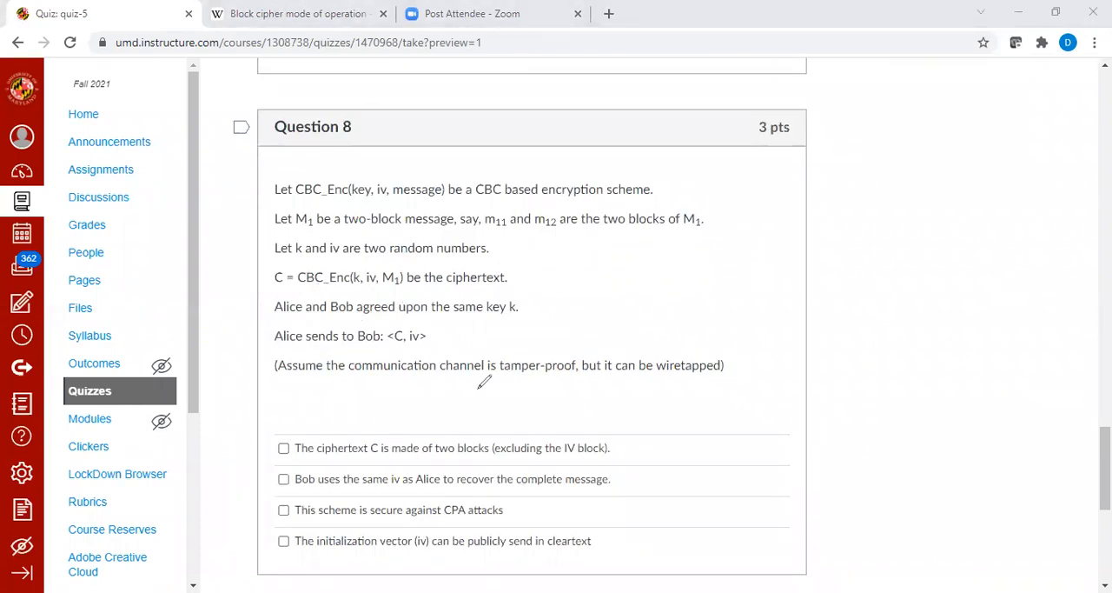
Step: Mark Question 8's four CBC statements with red crosses, then scroll to Question 9
{"action": "left_click", "coordinate": [284, 447]}
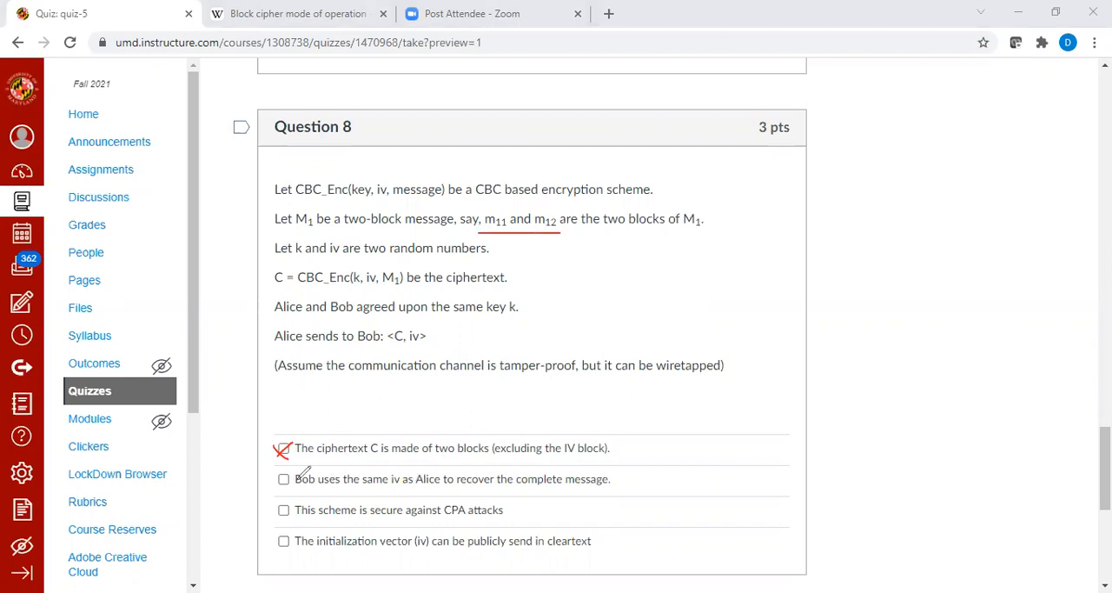
{"action": "left_click", "coordinate": [284, 479]}
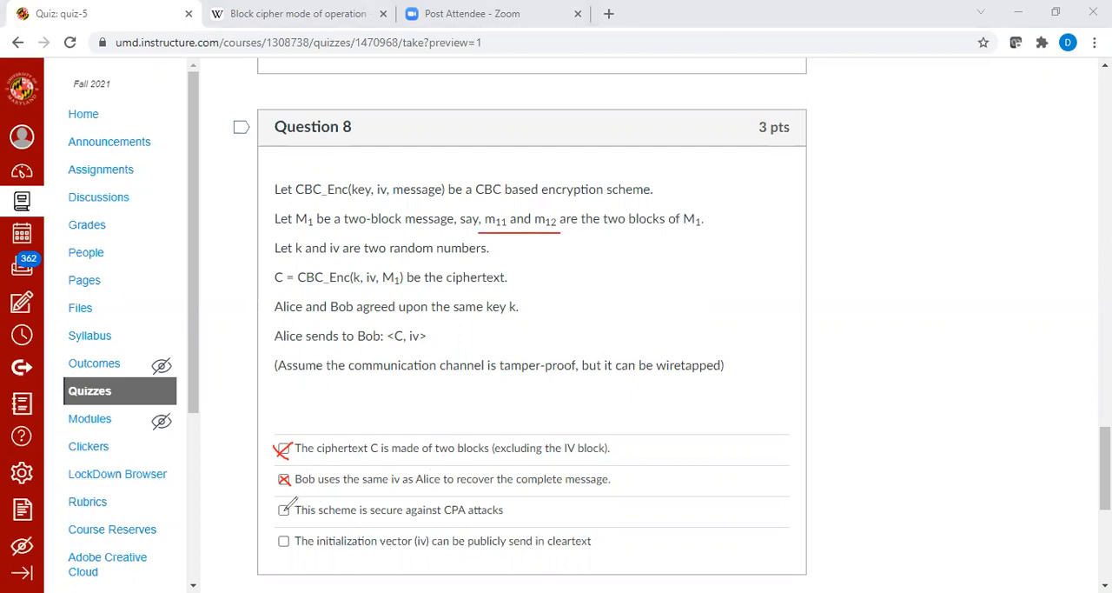
{"action": "left_click", "coordinate": [283, 509]}
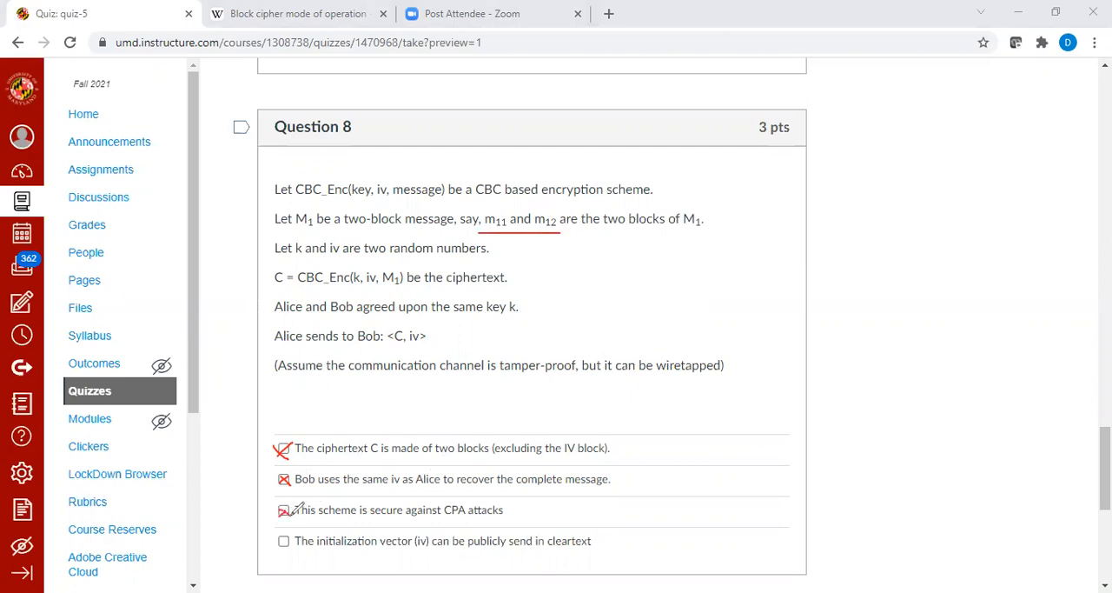
{"action": "left_click", "coordinate": [284, 540]}
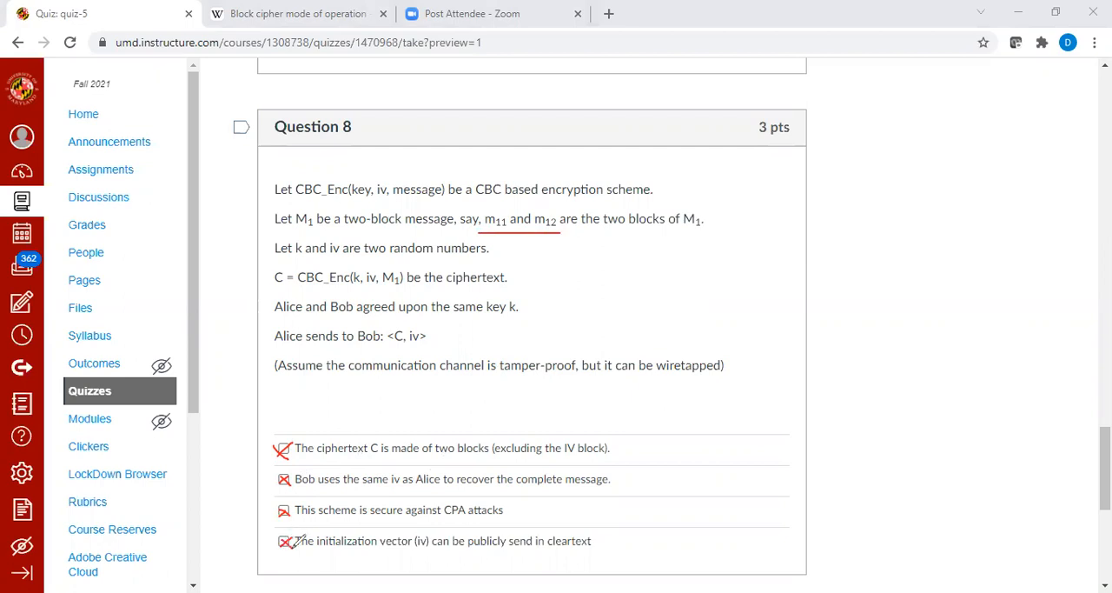
{"action": "mouse_move", "coordinate": [347, 534]}
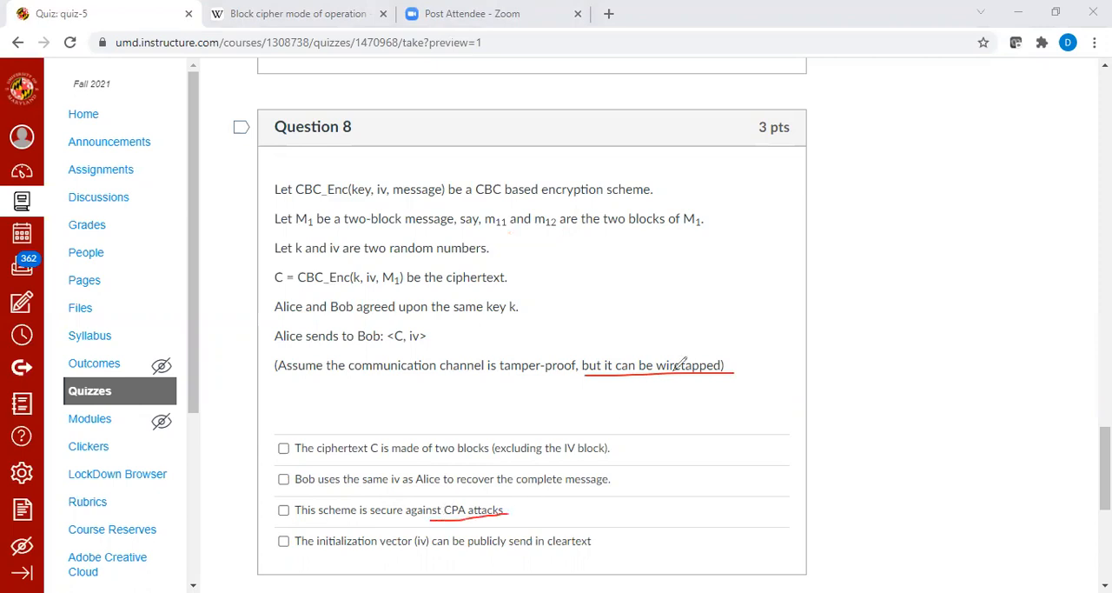
{"action": "scroll", "scroll_direction": "down", "scroll_amount": 3}
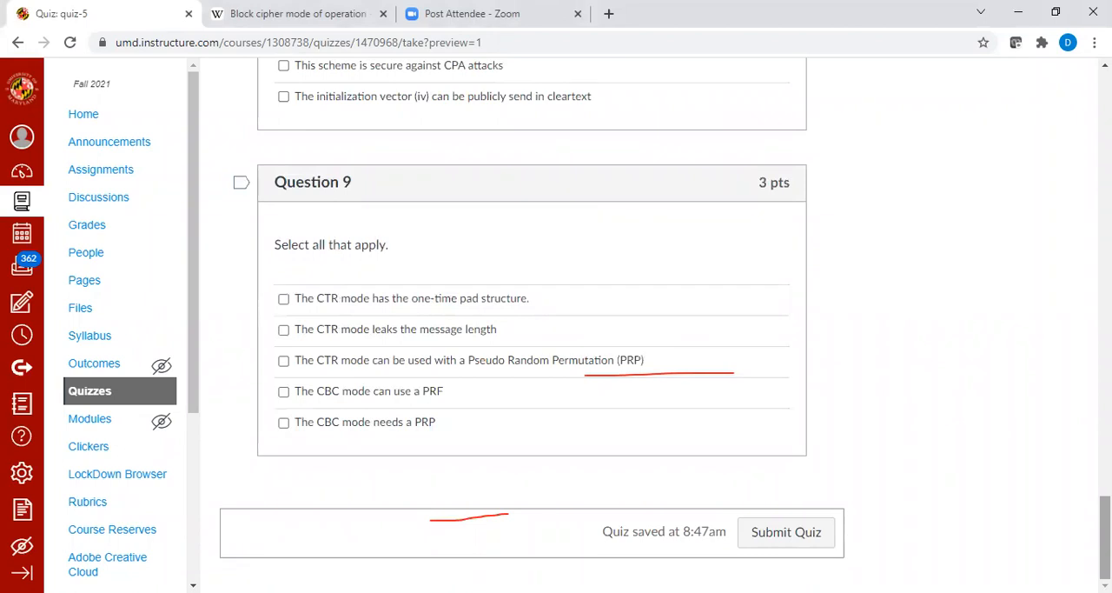
Step: After checking Wikipedia's CTR diagrams, cross out Question 9's one-time pad option and return to Wikipedia
{"action": "left_click", "coordinate": [295, 13]}
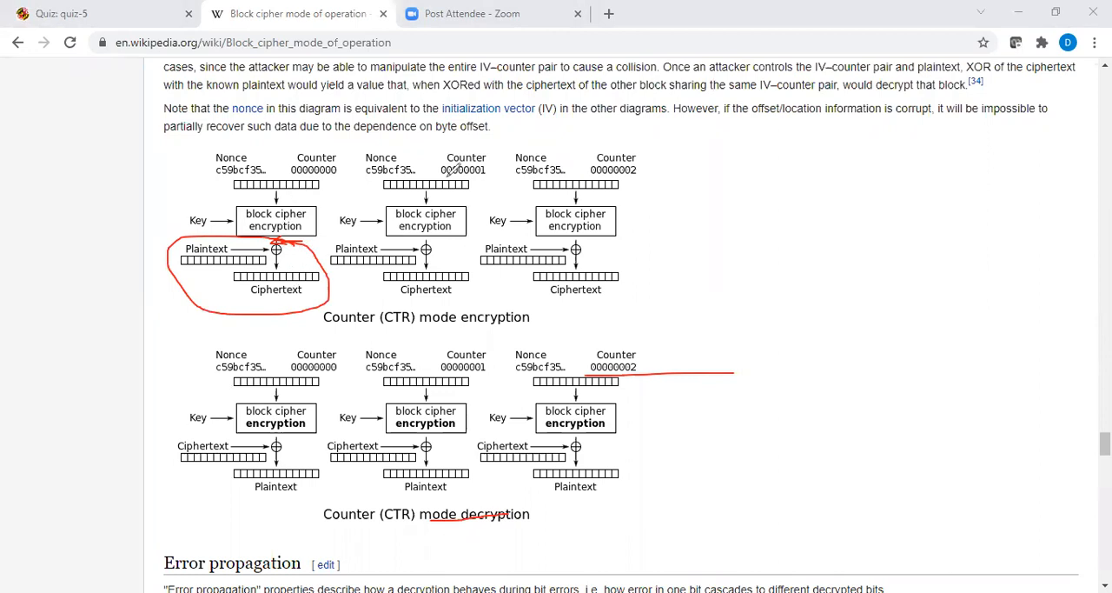
{"action": "left_click", "coordinate": [60, 13]}
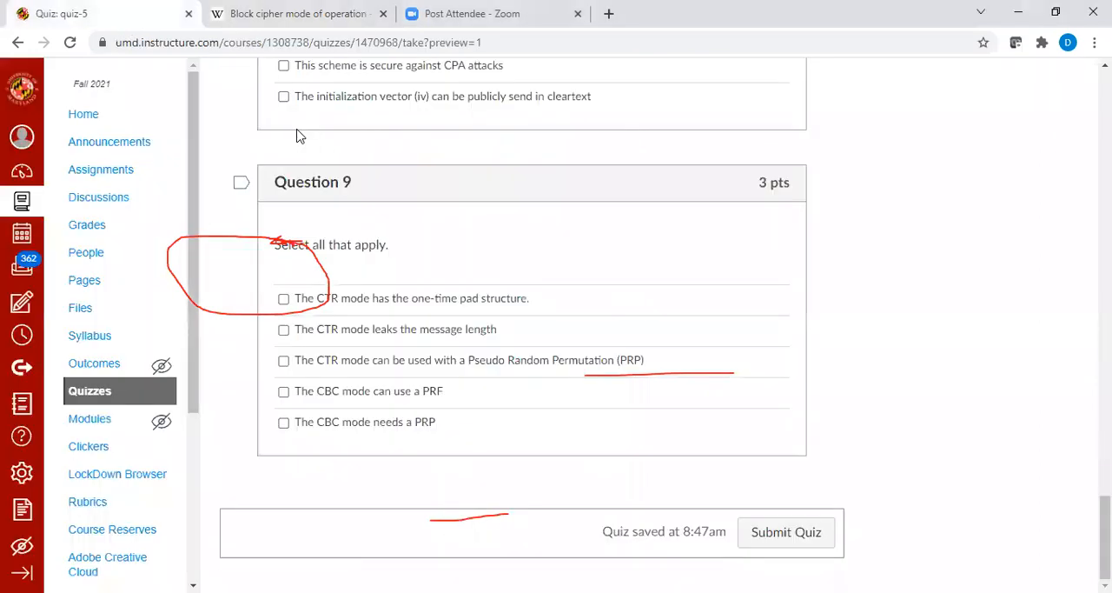
{"action": "mouse_move", "coordinate": [564, 119]}
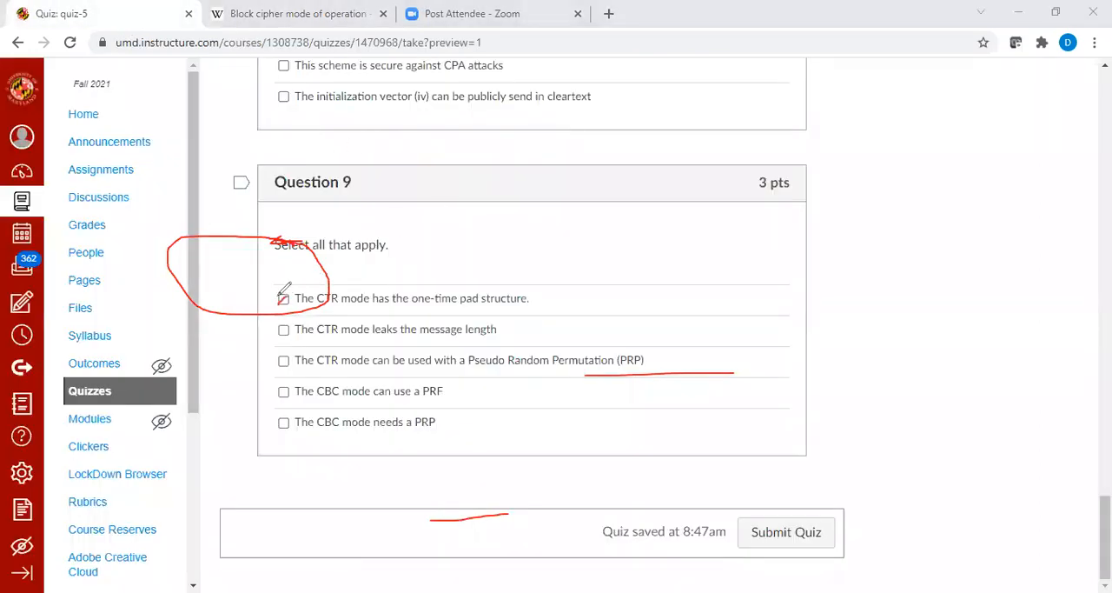
{"action": "left_click", "coordinate": [284, 298]}
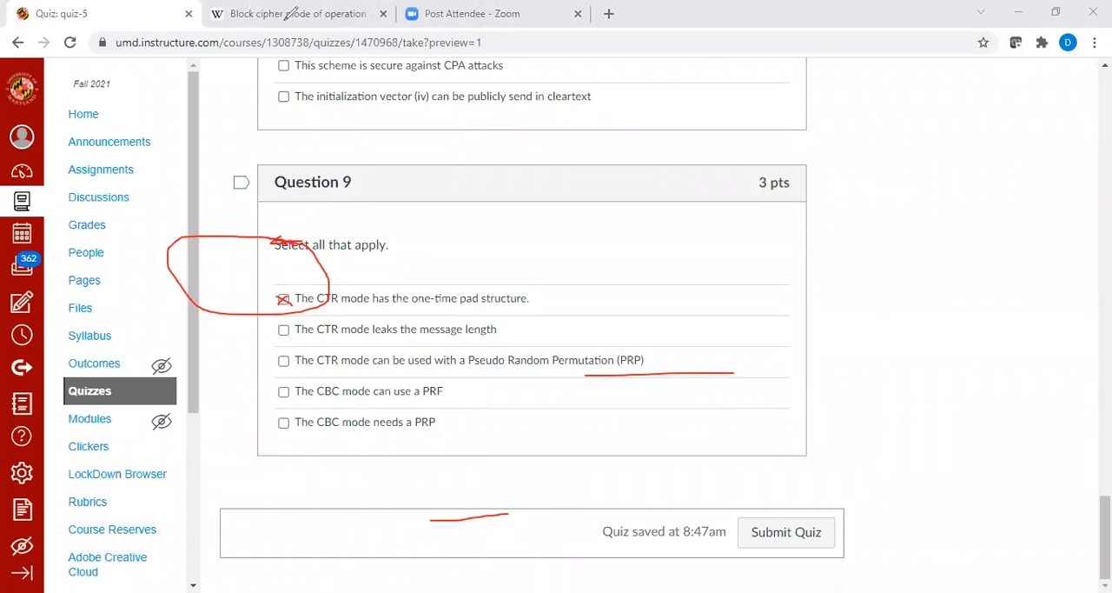
{"action": "left_click", "coordinate": [298, 13]}
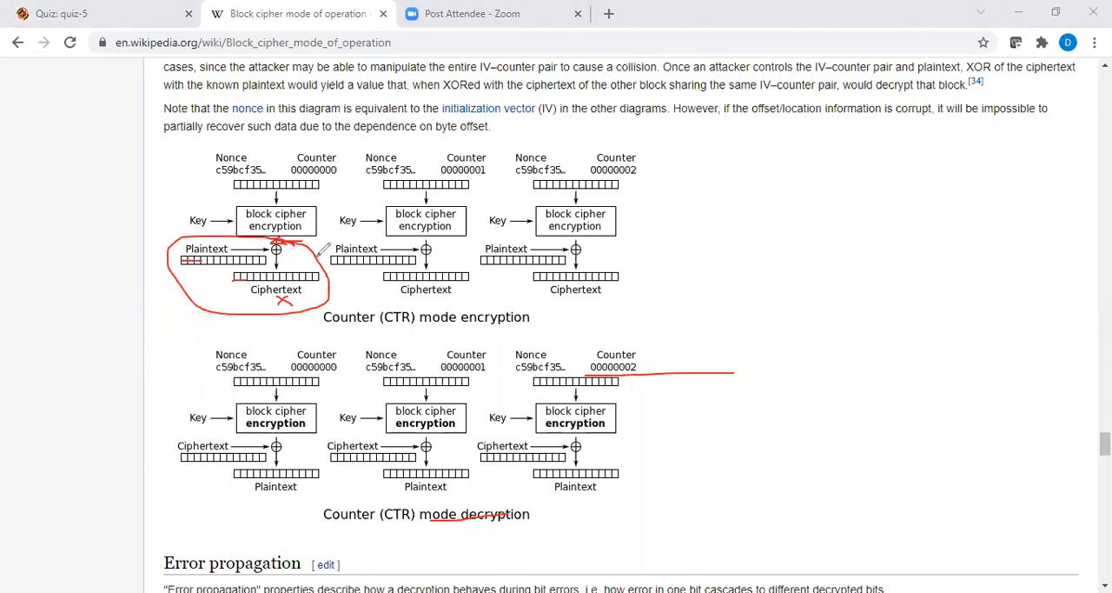
{"action": "mouse_move", "coordinate": [424, 140]}
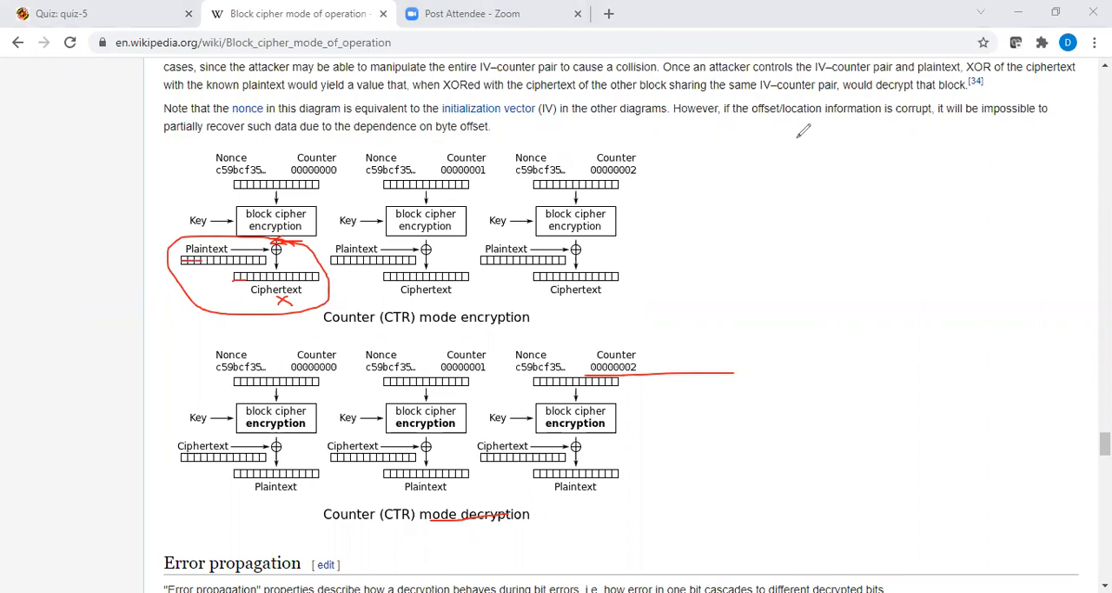
{"action": "mouse_move", "coordinate": [426, 71]}
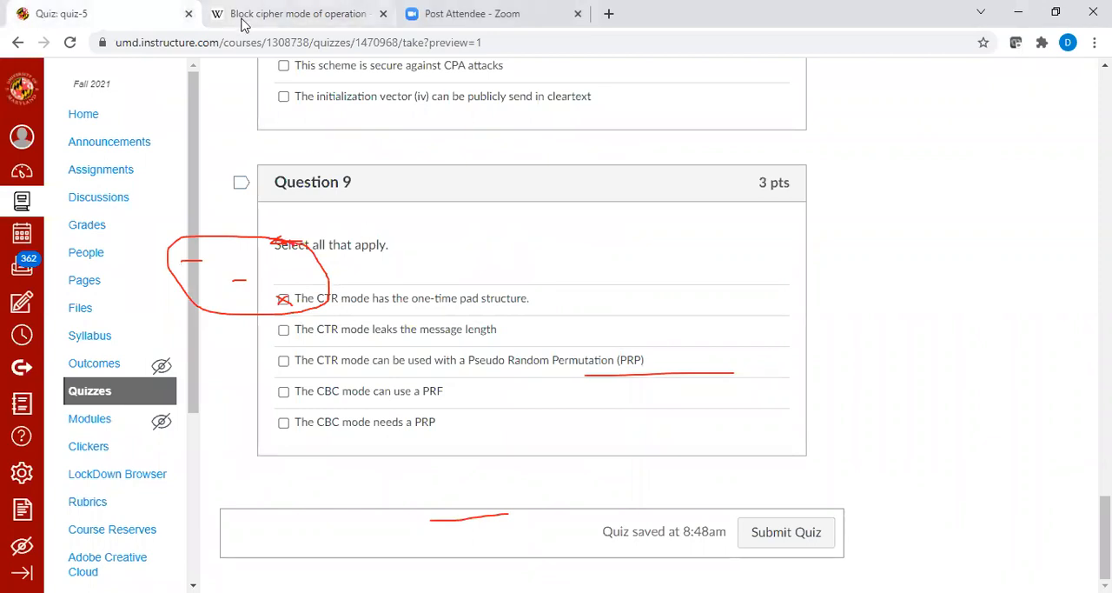
{"action": "left_click", "coordinate": [295, 13]}
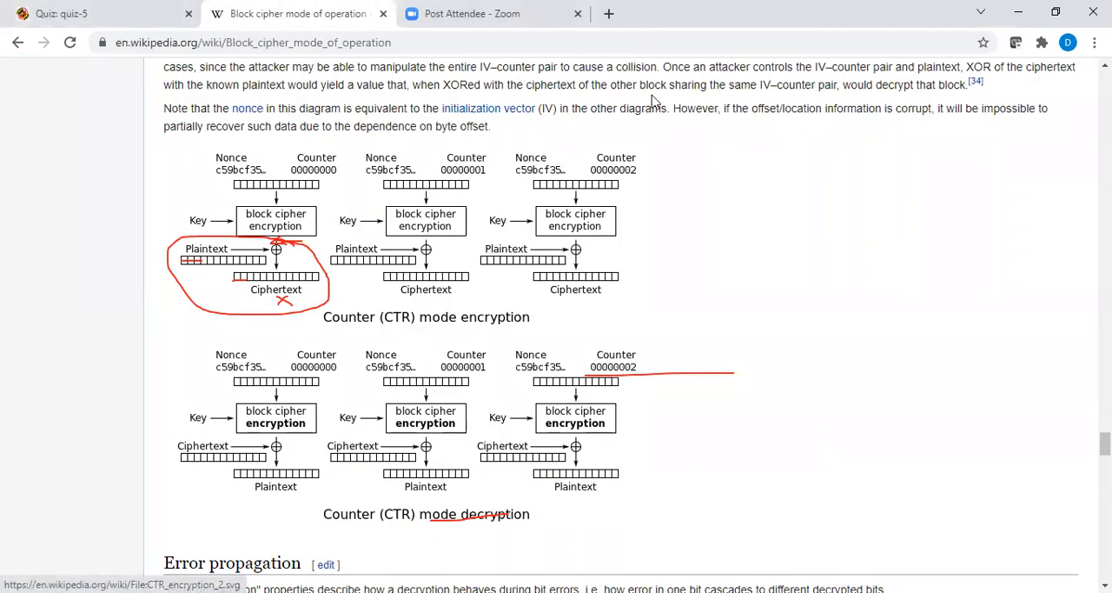
{"action": "mouse_move", "coordinate": [809, 170]}
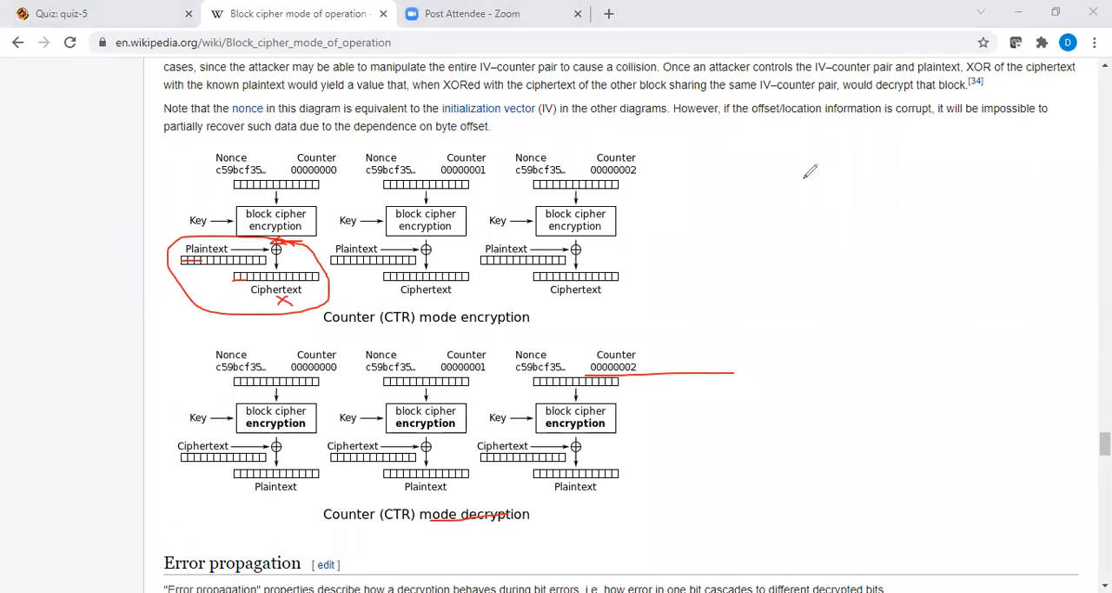
{"action": "mouse_move", "coordinate": [638, 328]}
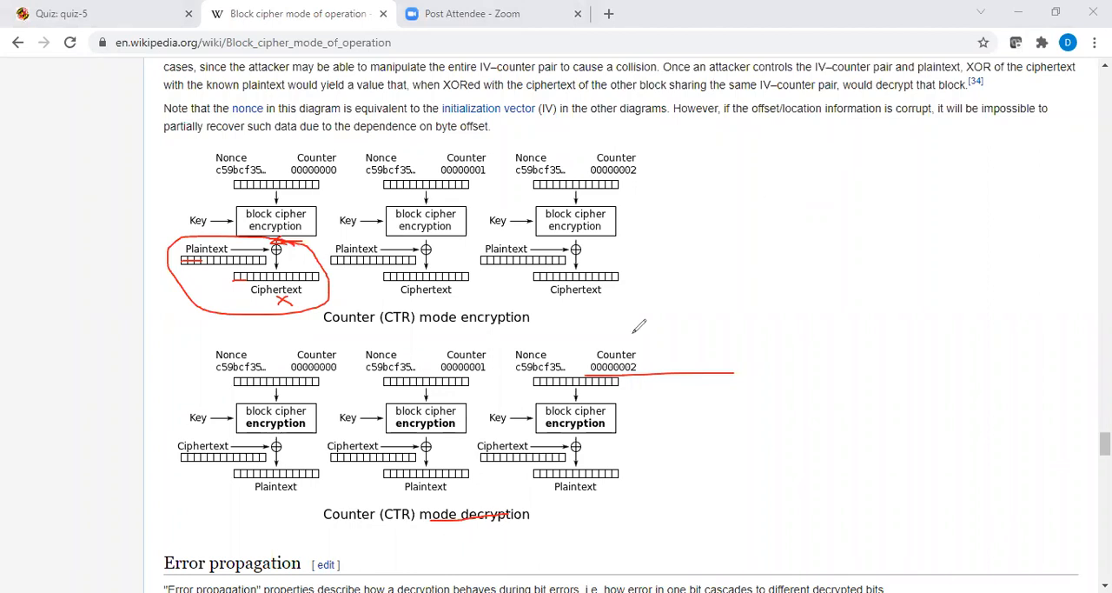
{"action": "mouse_move", "coordinate": [313, 224]}
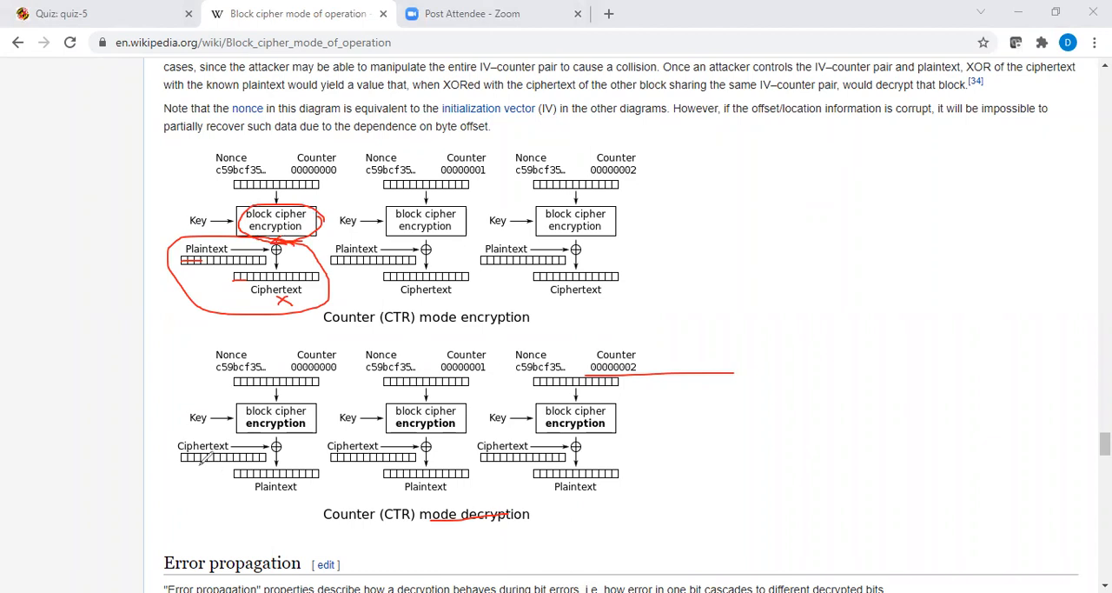
{"action": "mouse_move", "coordinate": [278, 443]}
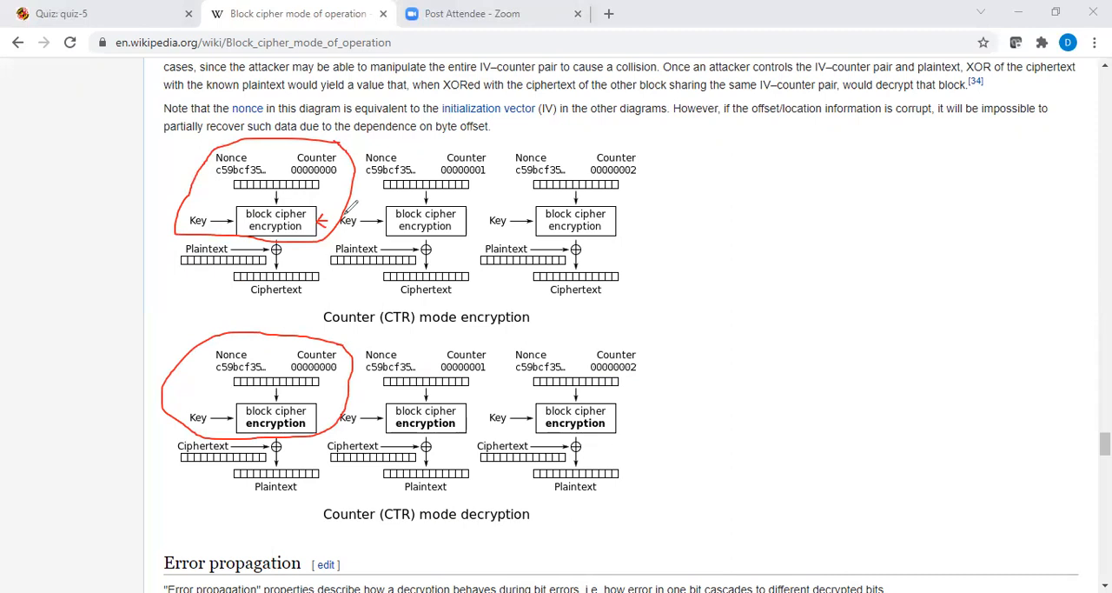
{"action": "mouse_move", "coordinate": [295, 413]}
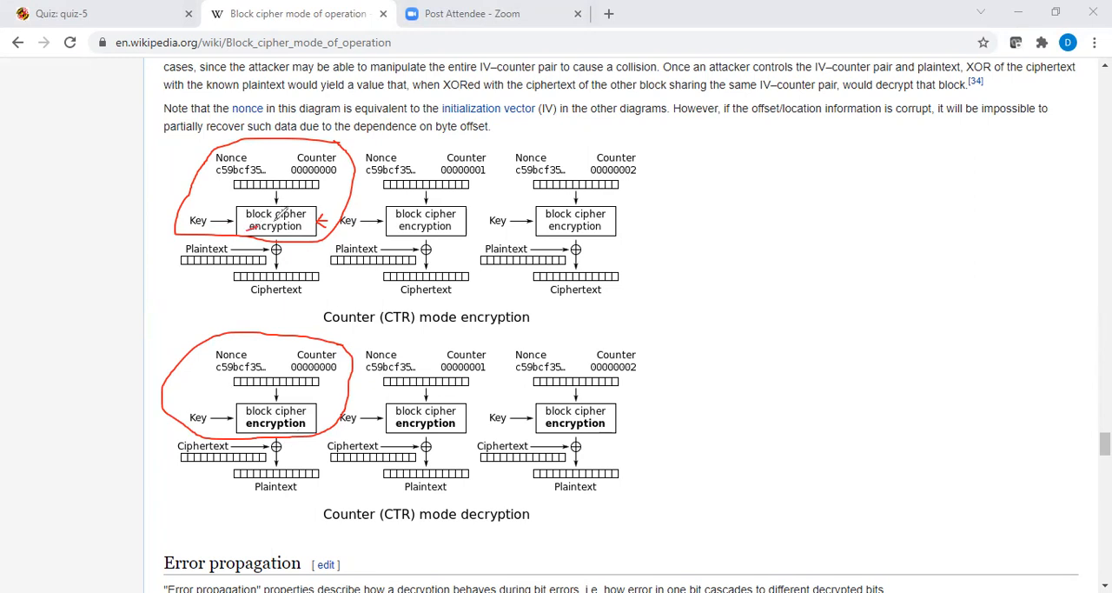
{"action": "mouse_move", "coordinate": [387, 196]}
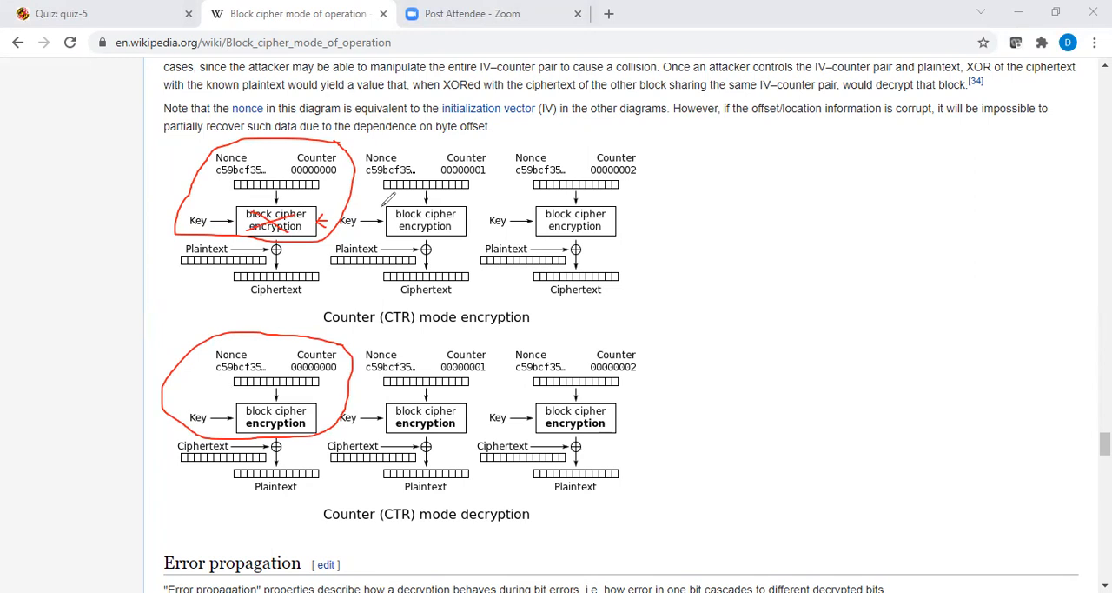
{"action": "mouse_move", "coordinate": [207, 306]}
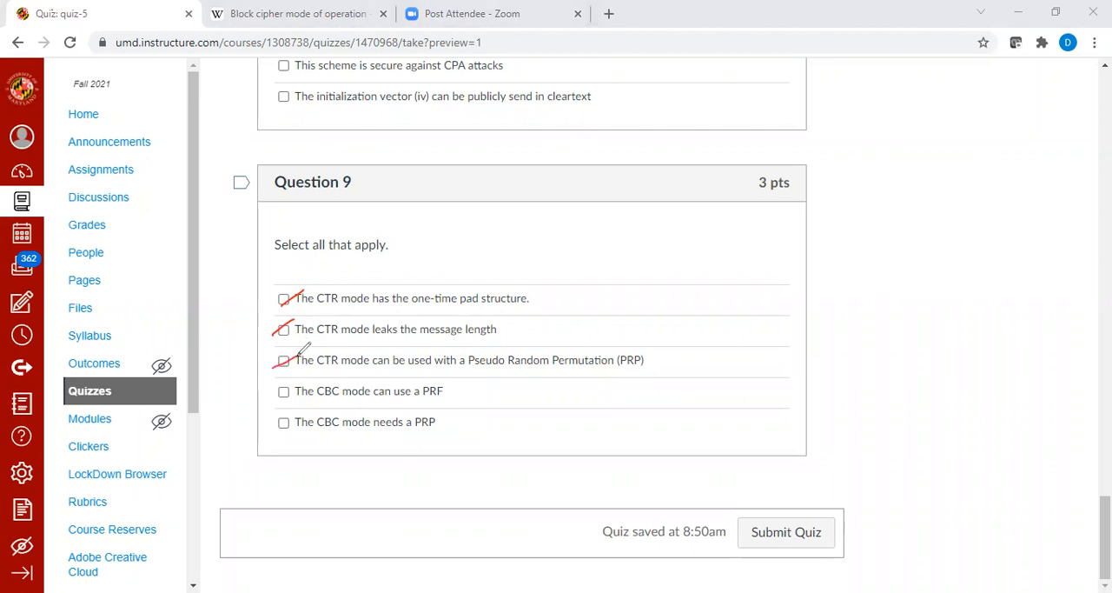
{"action": "mouse_move", "coordinate": [459, 360]}
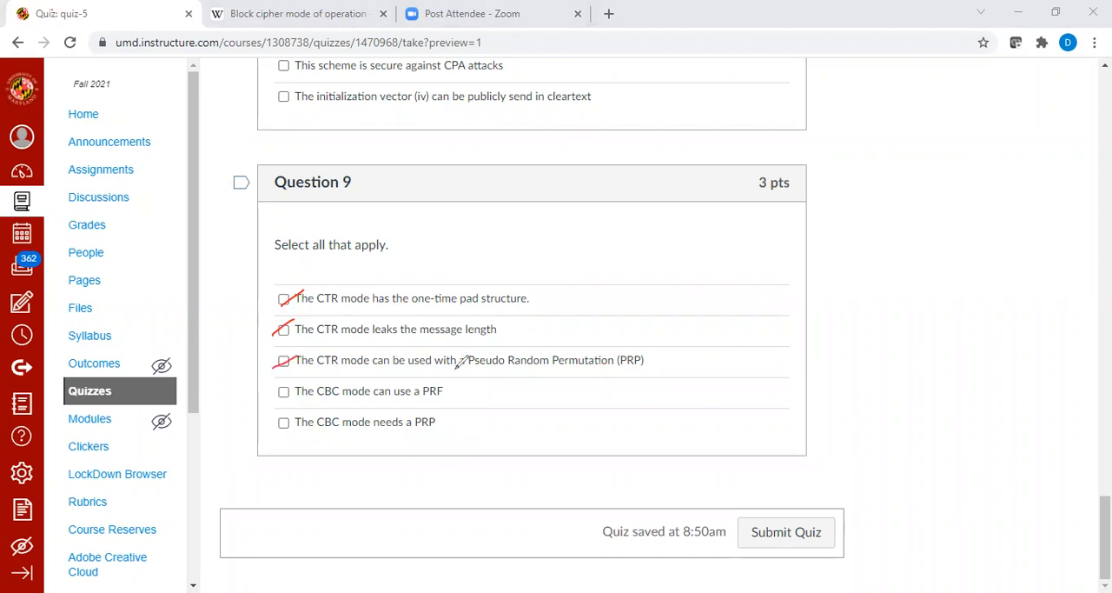
{"action": "mouse_move", "coordinate": [422, 137]}
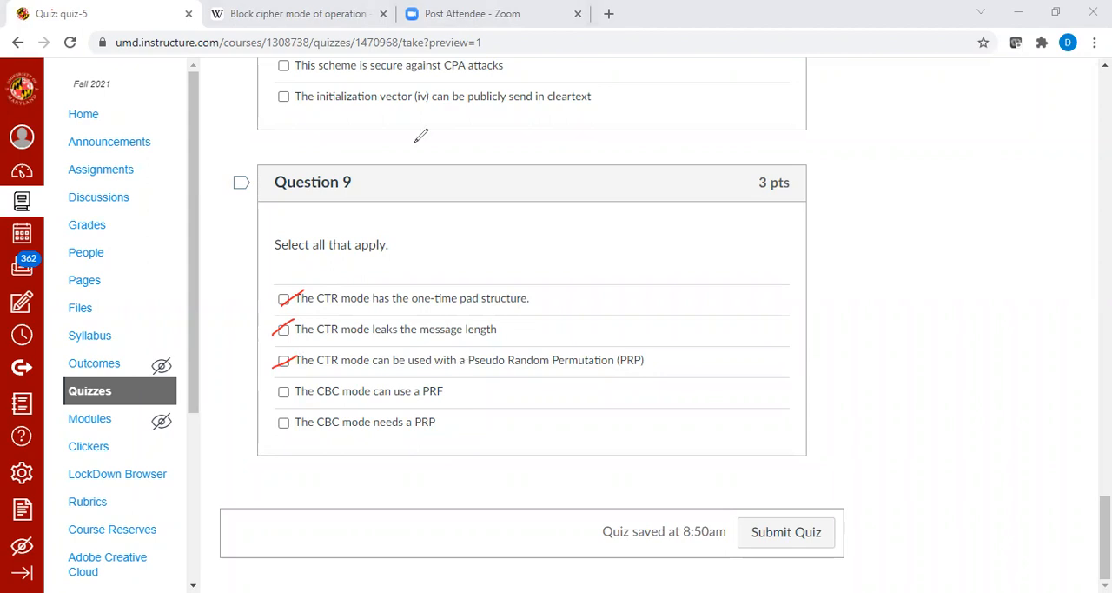
Step: Switch back to the Wikipedia article to view the CBC mode diagrams
{"action": "left_click", "coordinate": [296, 13]}
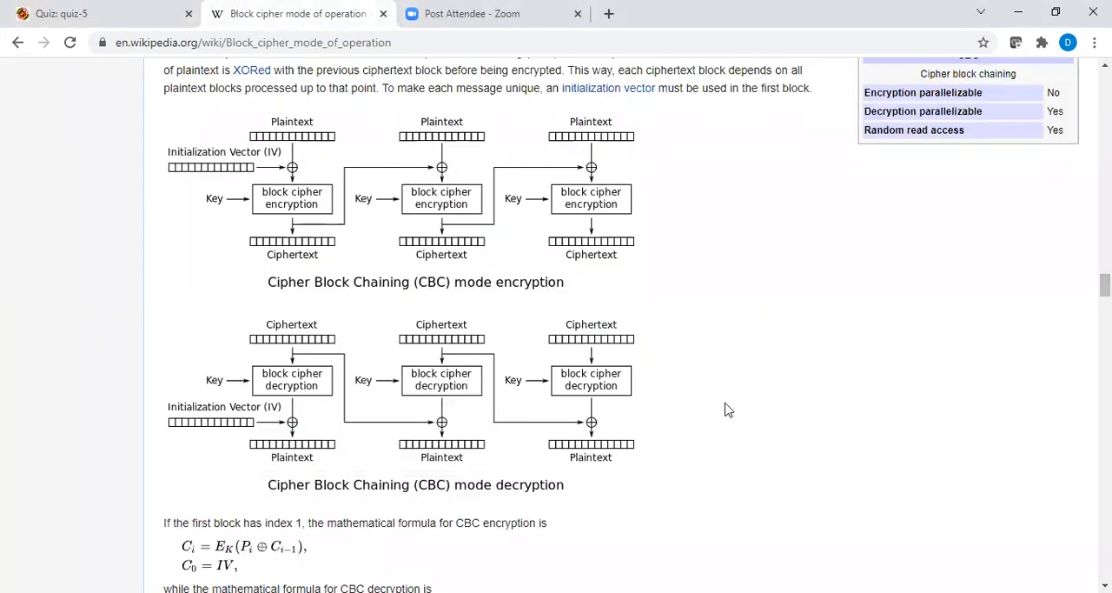
{"action": "mouse_move", "coordinate": [429, 343]}
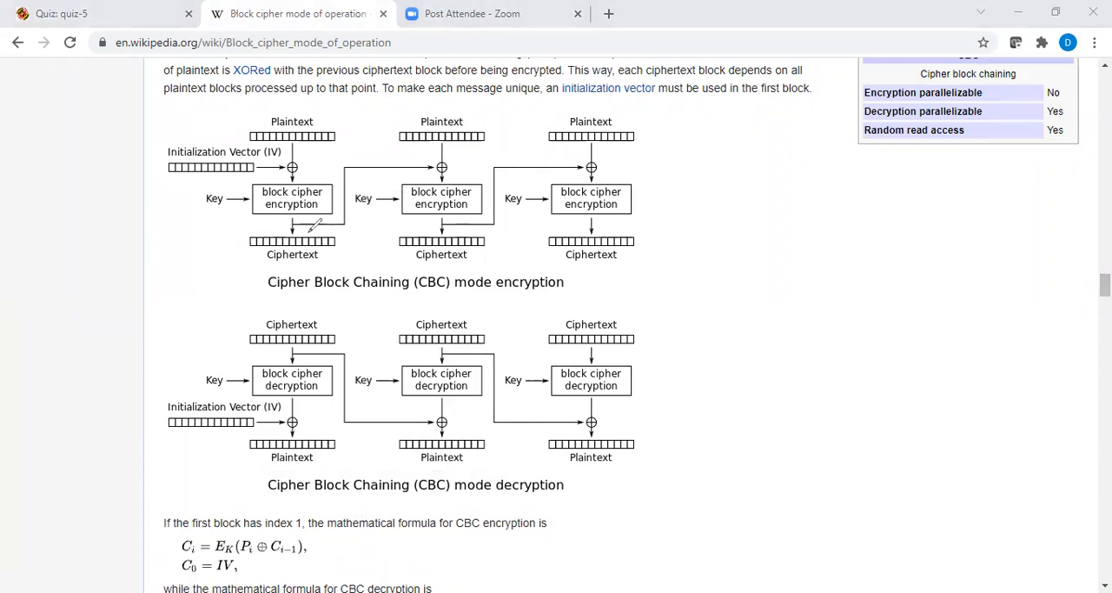
{"action": "mouse_move", "coordinate": [315, 176]}
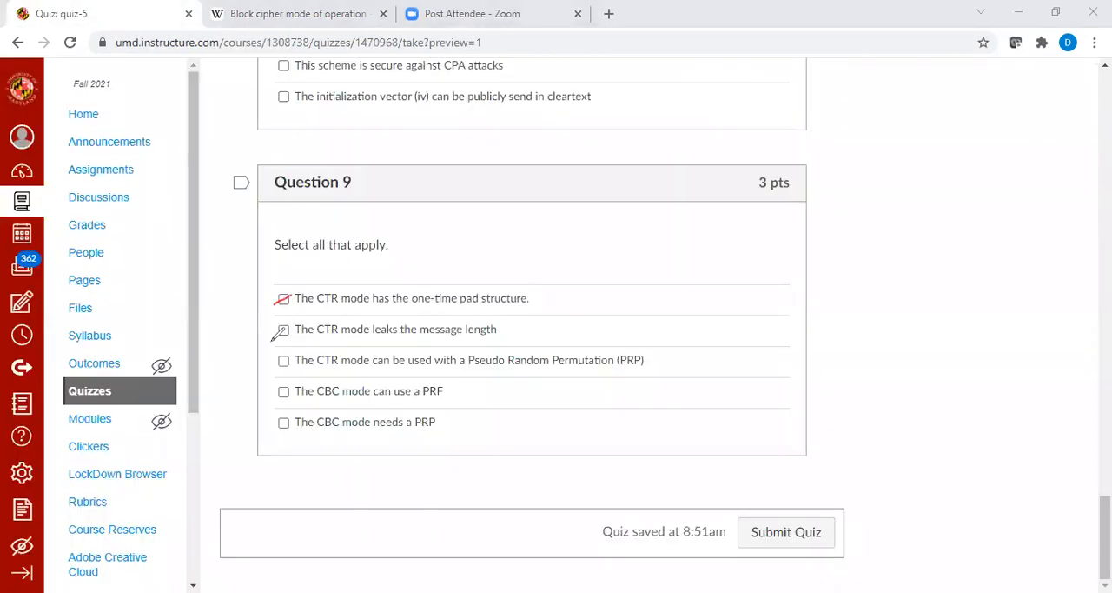
Step: Tick Question 9's remaining CTR option and the option that CBC mode needs a PRP
{"action": "left_click", "coordinate": [284, 360]}
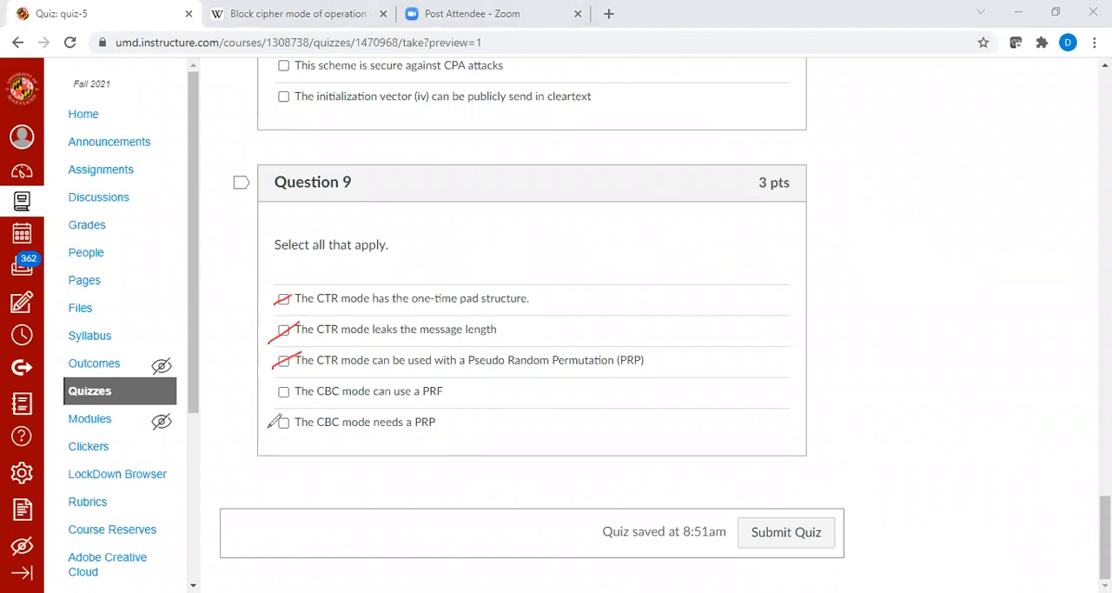
{"action": "left_click", "coordinate": [284, 422]}
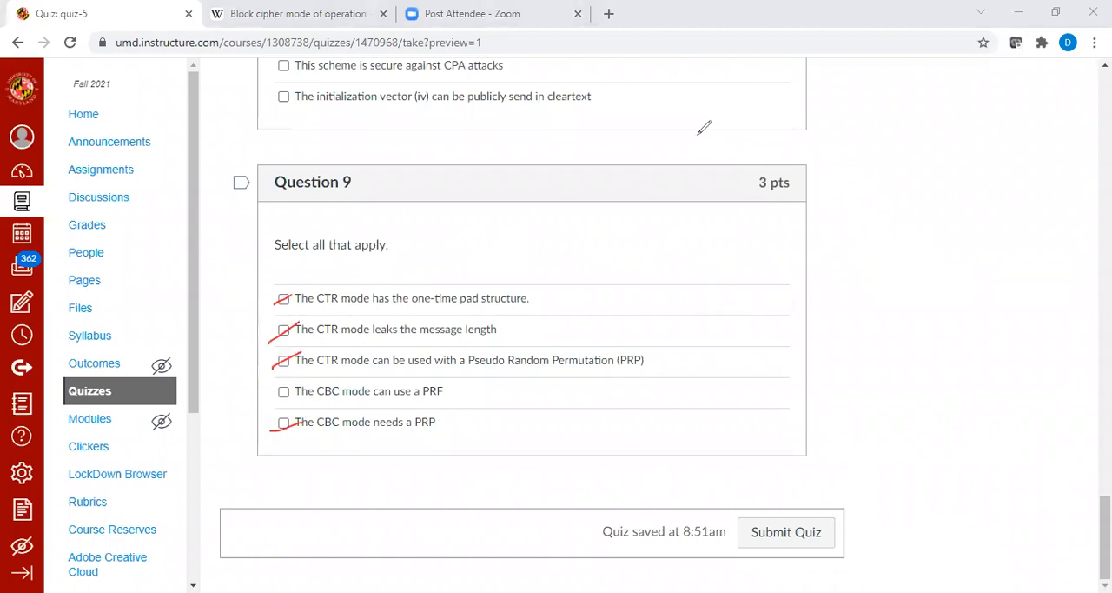